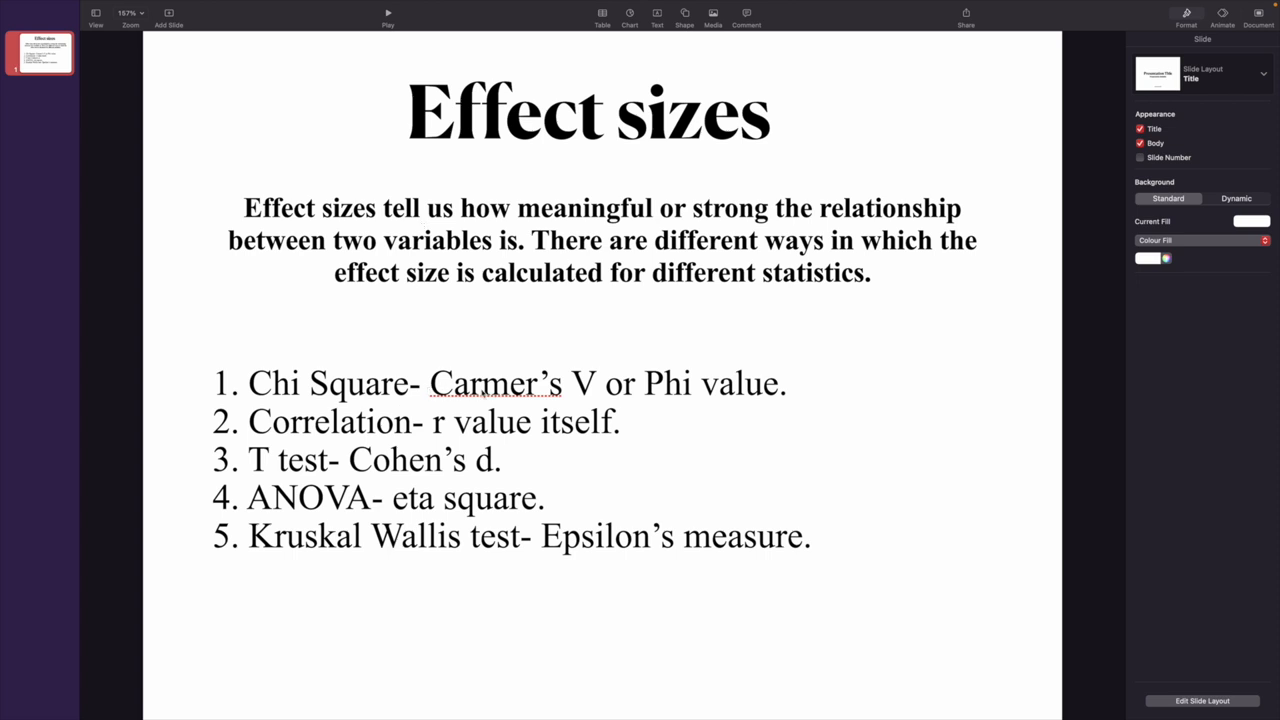
pyautogui.moveTo(724, 404)
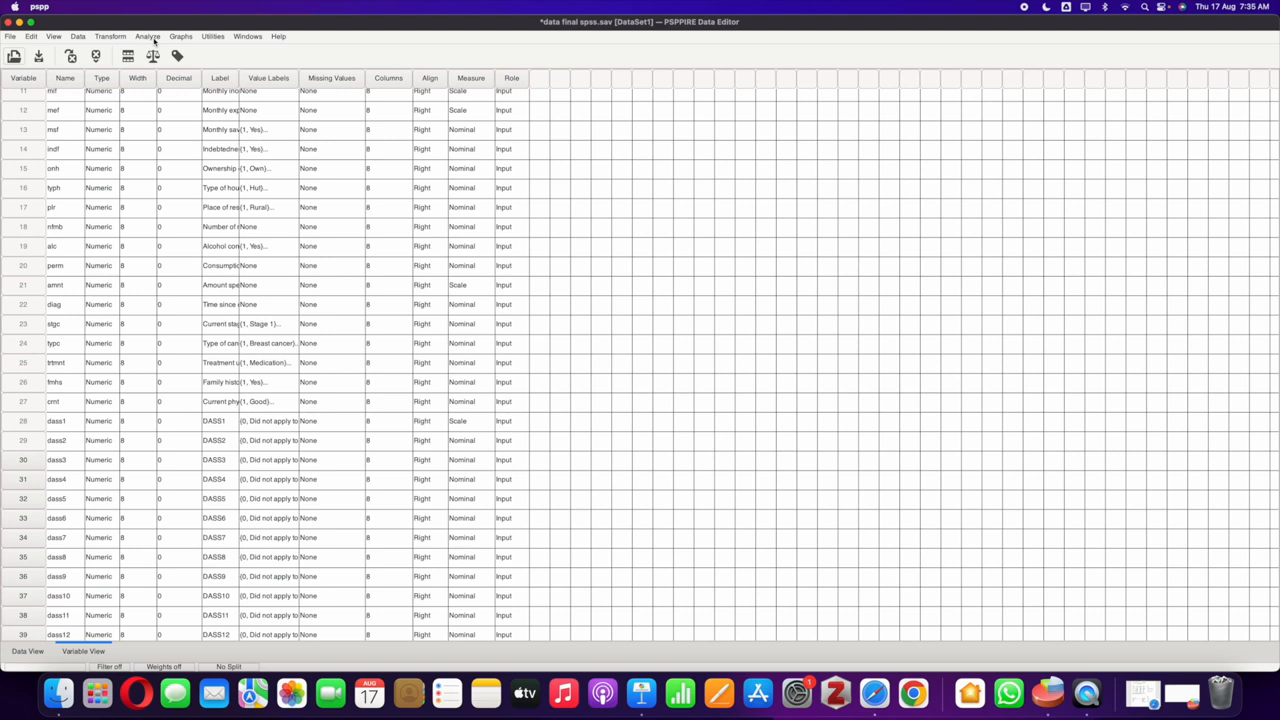
# Step: Start a Crosstabs analysis with sex in rows and alcohol consumption in columns
pyautogui.click(148, 36)
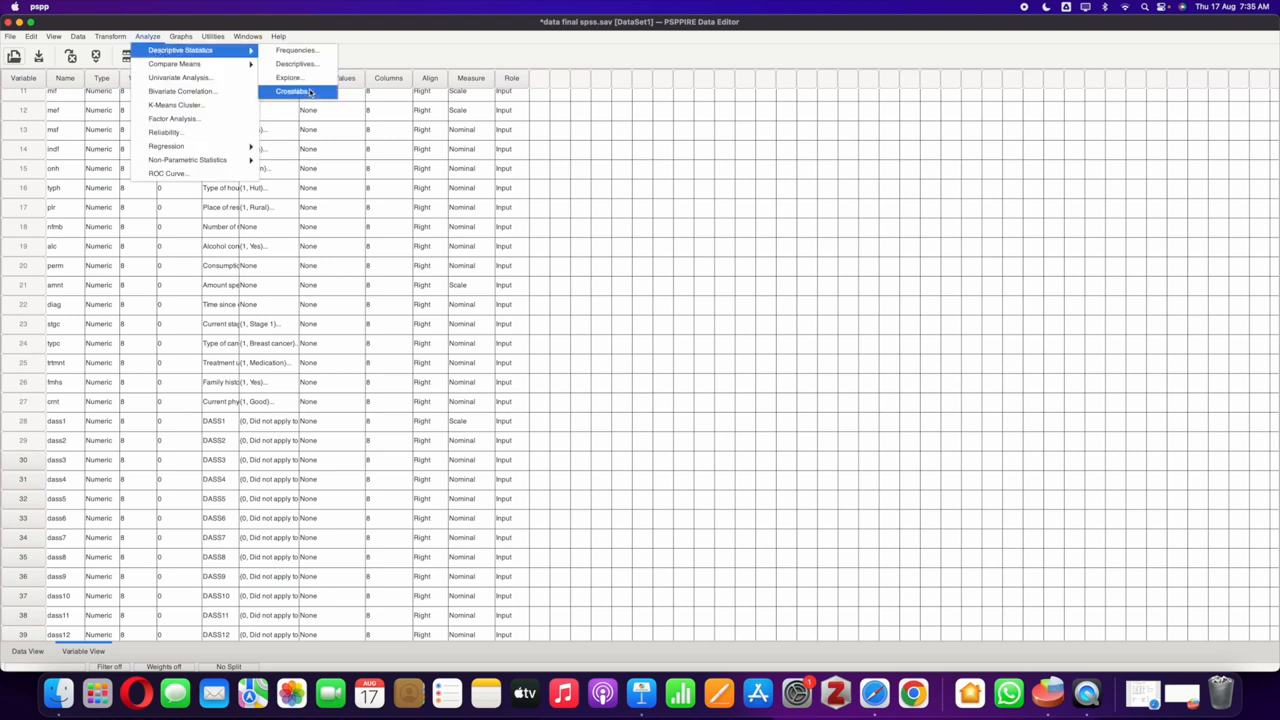
pyautogui.click(292, 92)
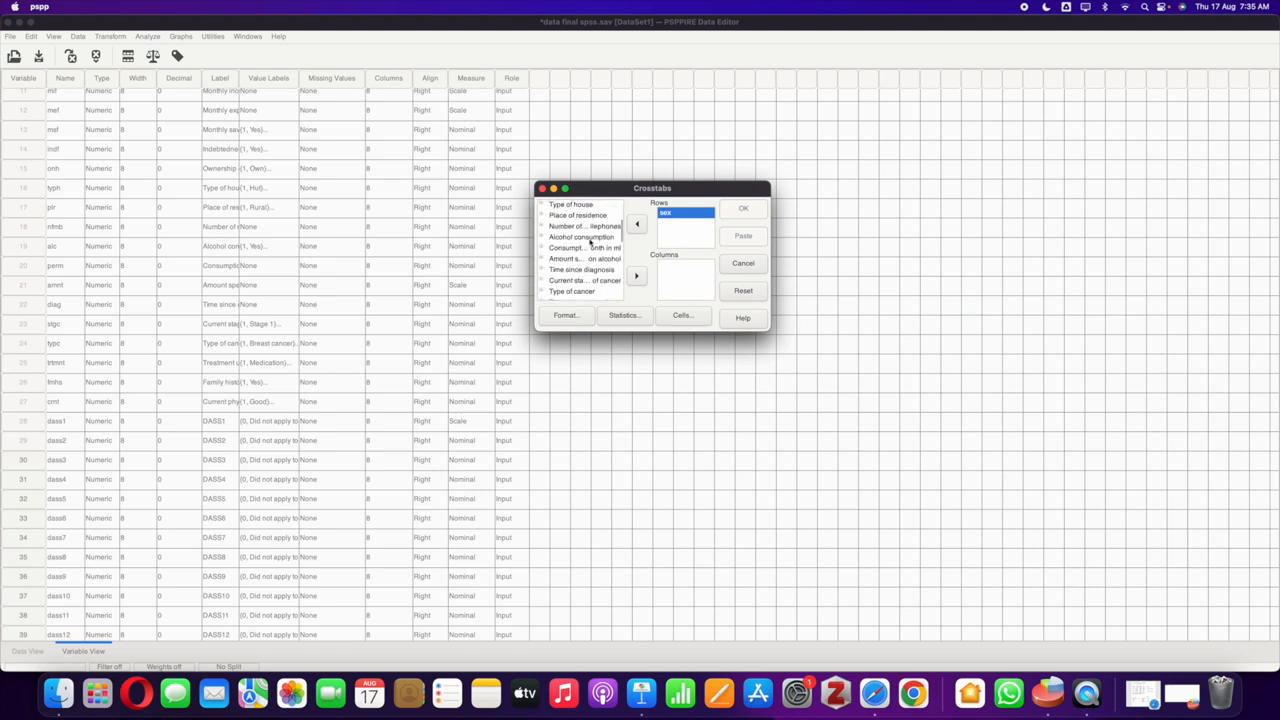
pyautogui.click(580, 236)
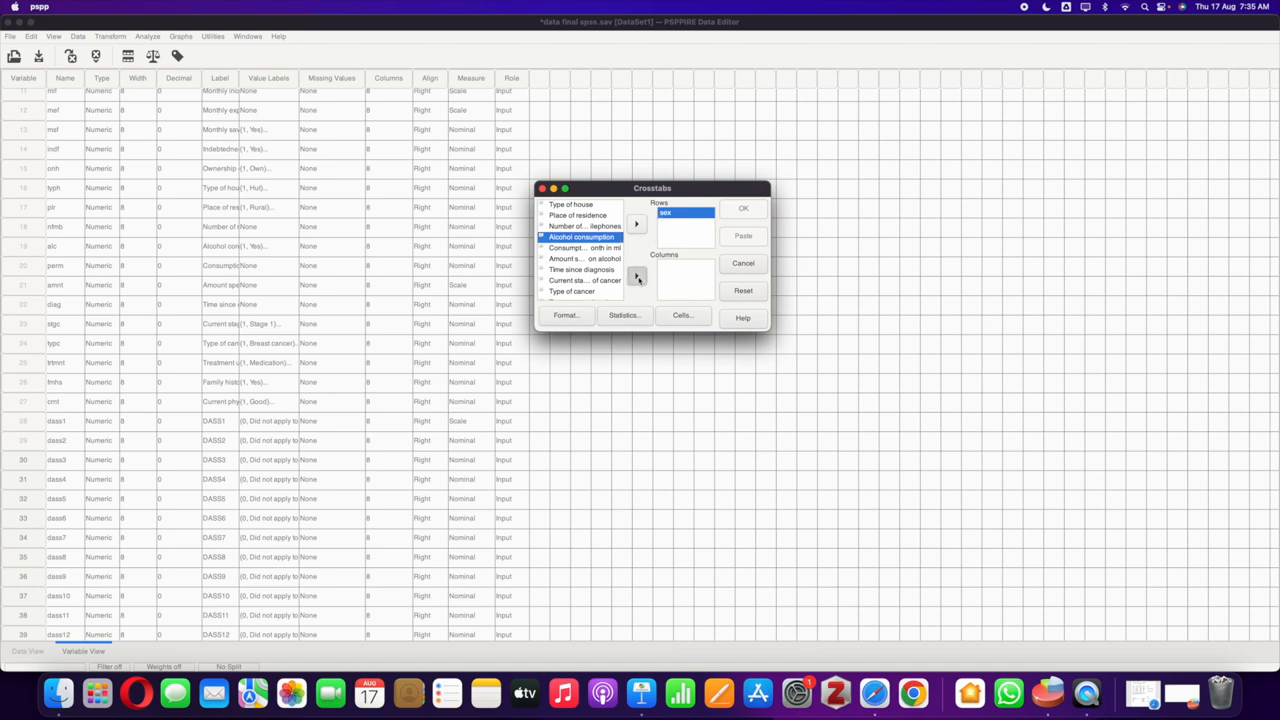
pyautogui.click(636, 276)
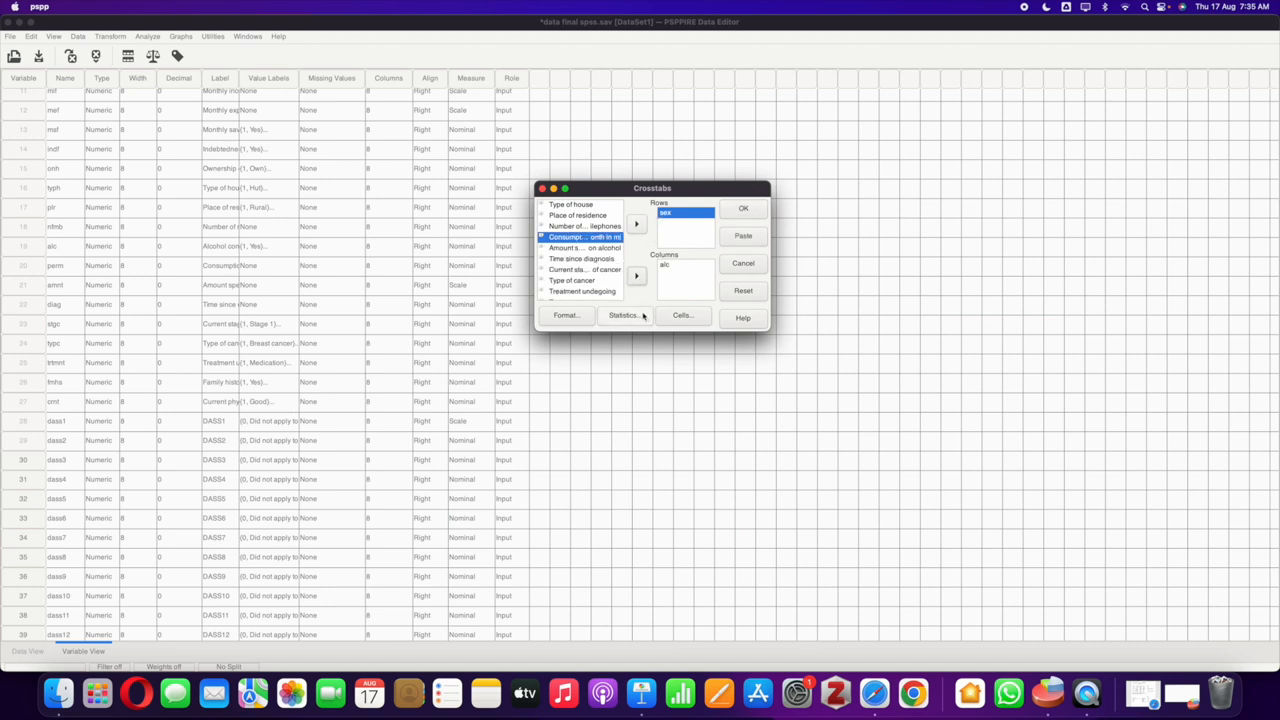
# Step: Request chi-square plus Phi and Cramer's V statistics and run the crosstabulation
pyautogui.click(624, 316)
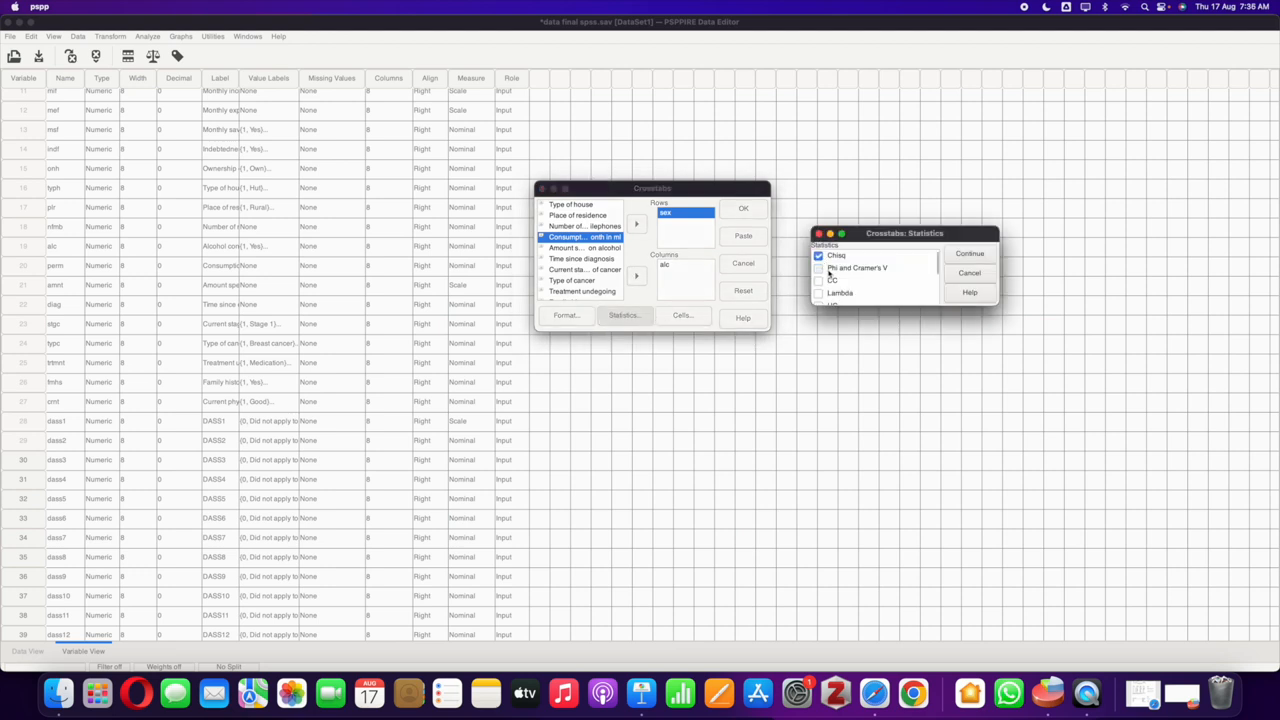
pyautogui.click(856, 268)
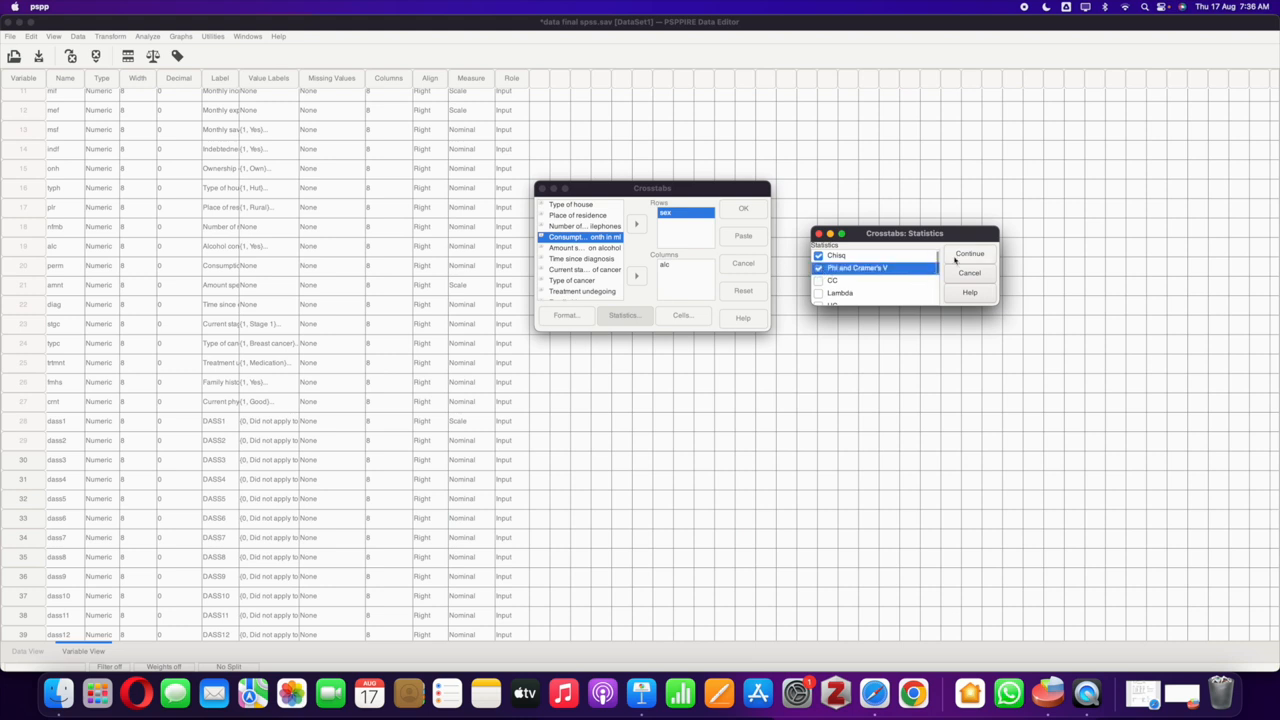
pyautogui.click(968, 252)
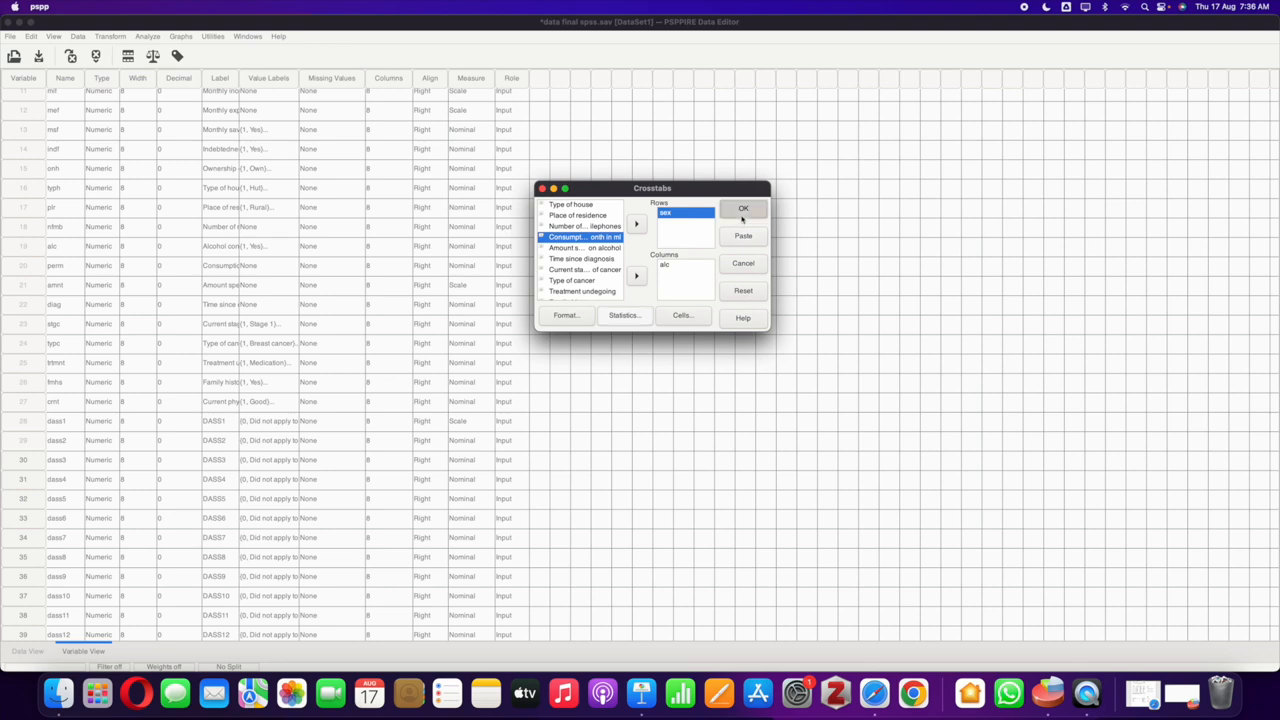
pyautogui.click(744, 208)
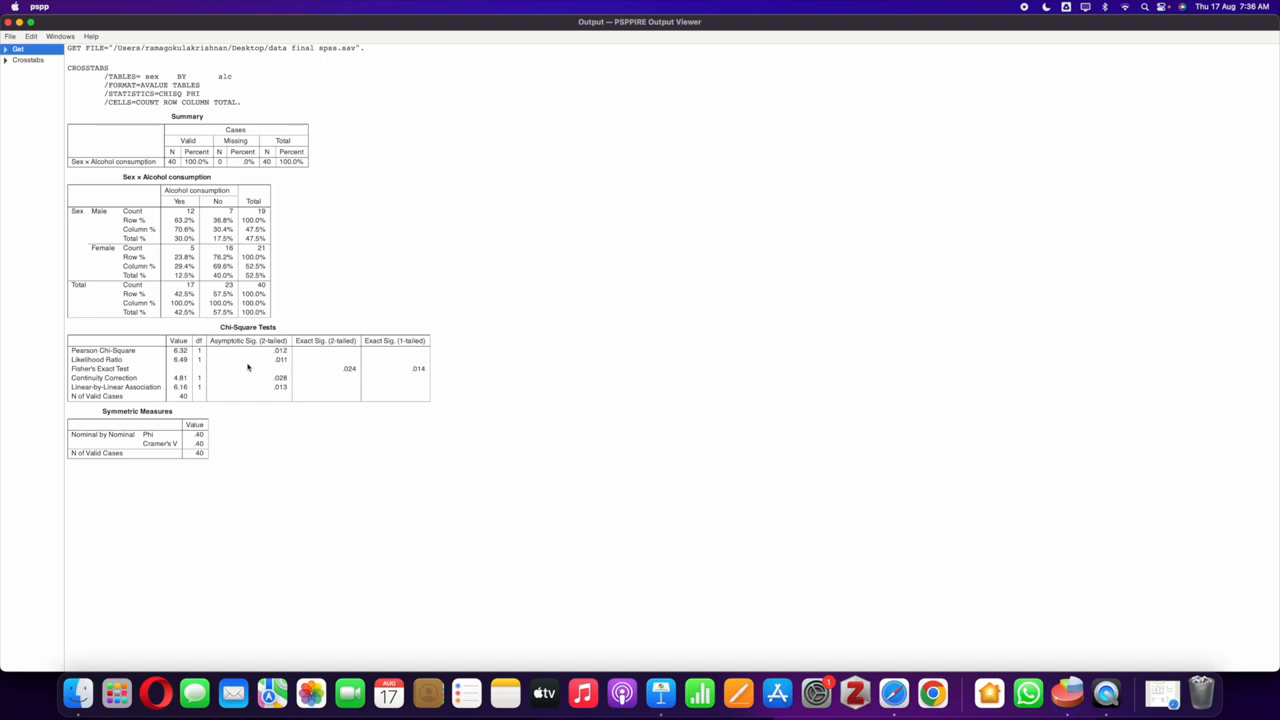
pyautogui.moveTo(198, 448)
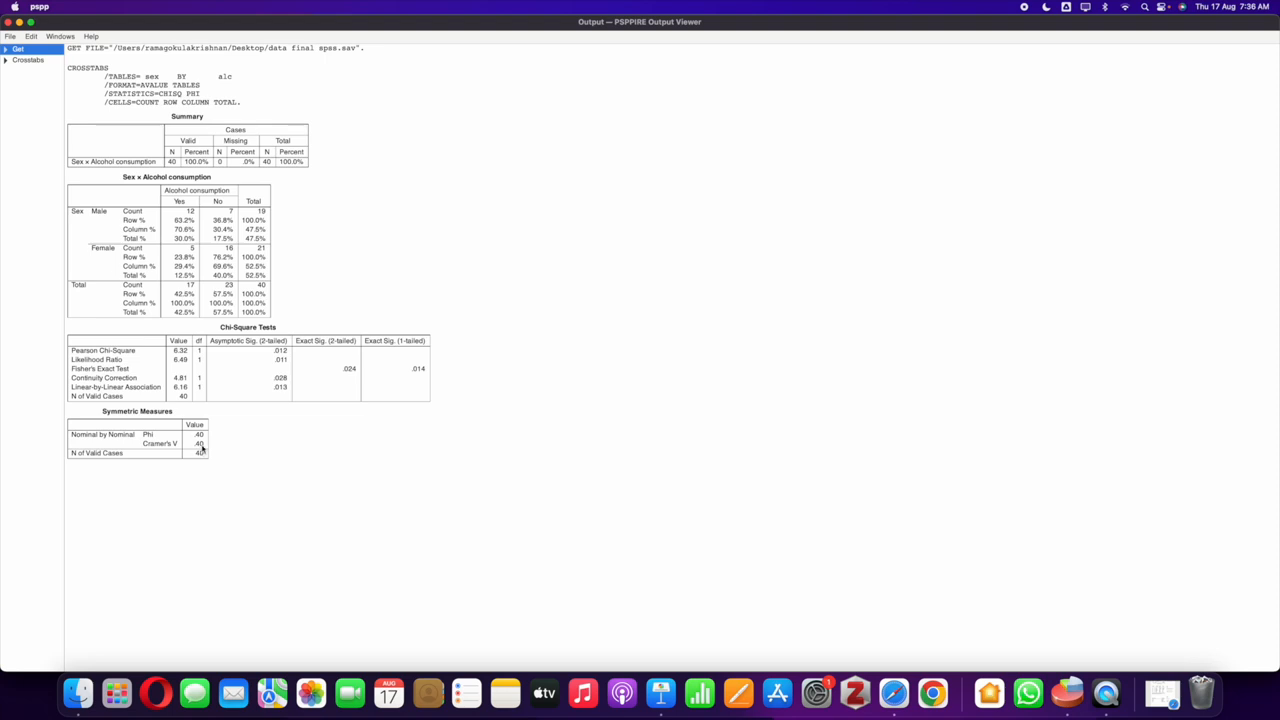
pyautogui.moveTo(204, 450)
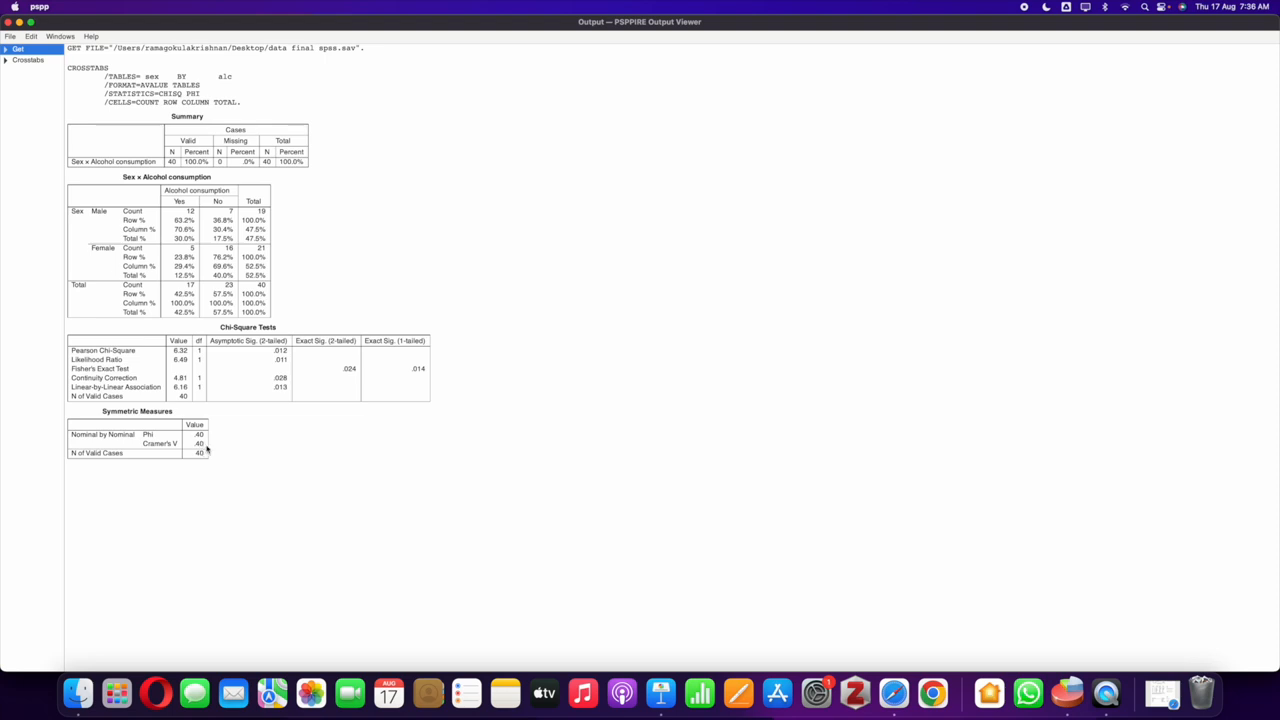
pyautogui.moveTo(434, 480)
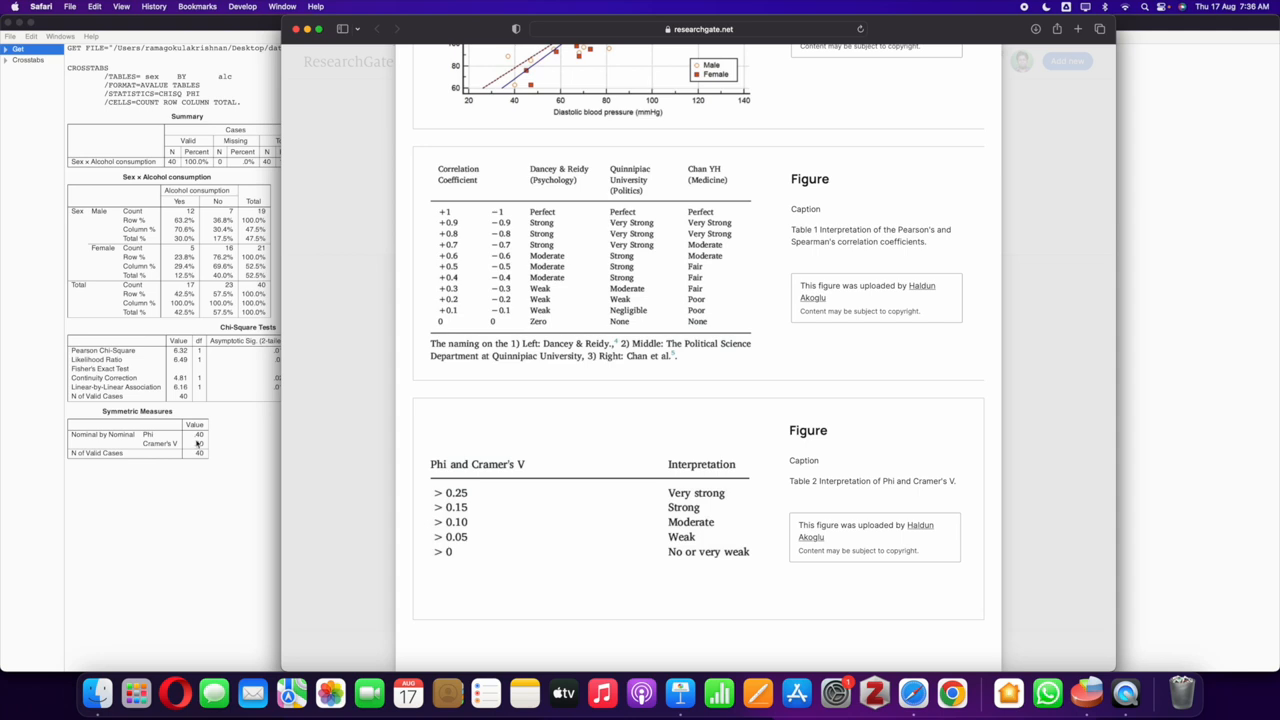
pyautogui.moveTo(198, 444)
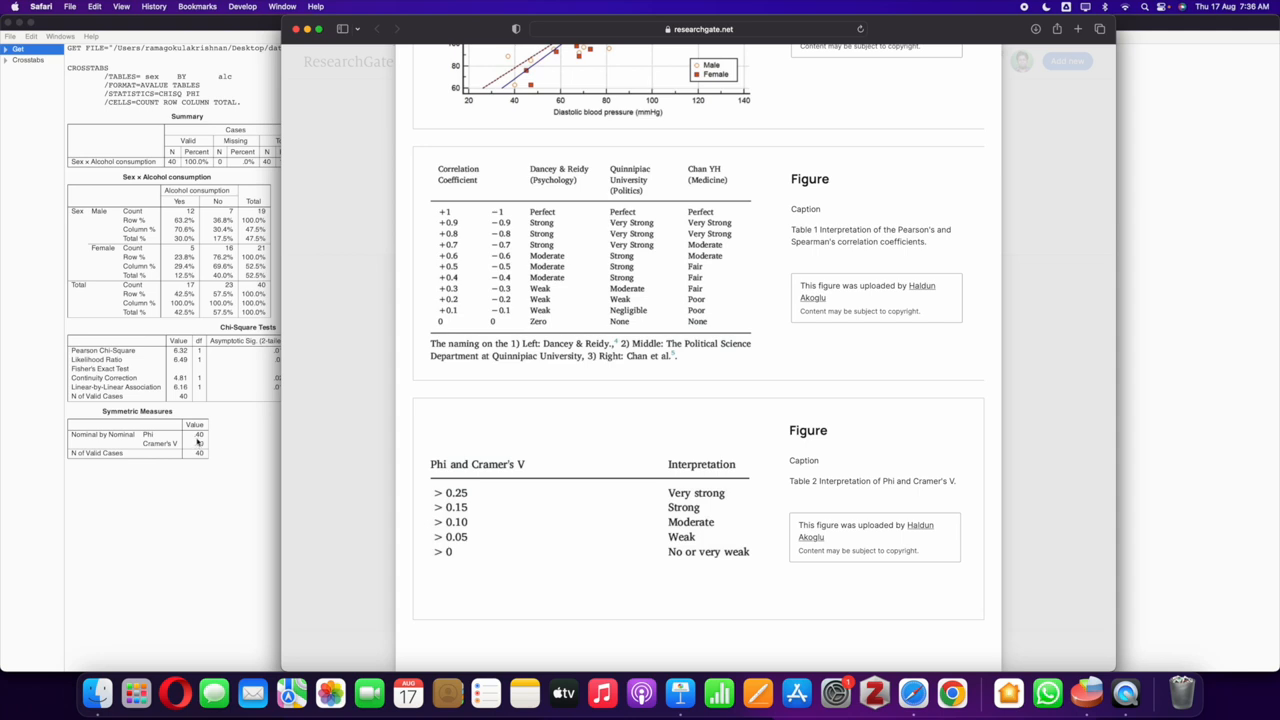
pyautogui.moveTo(160, 328)
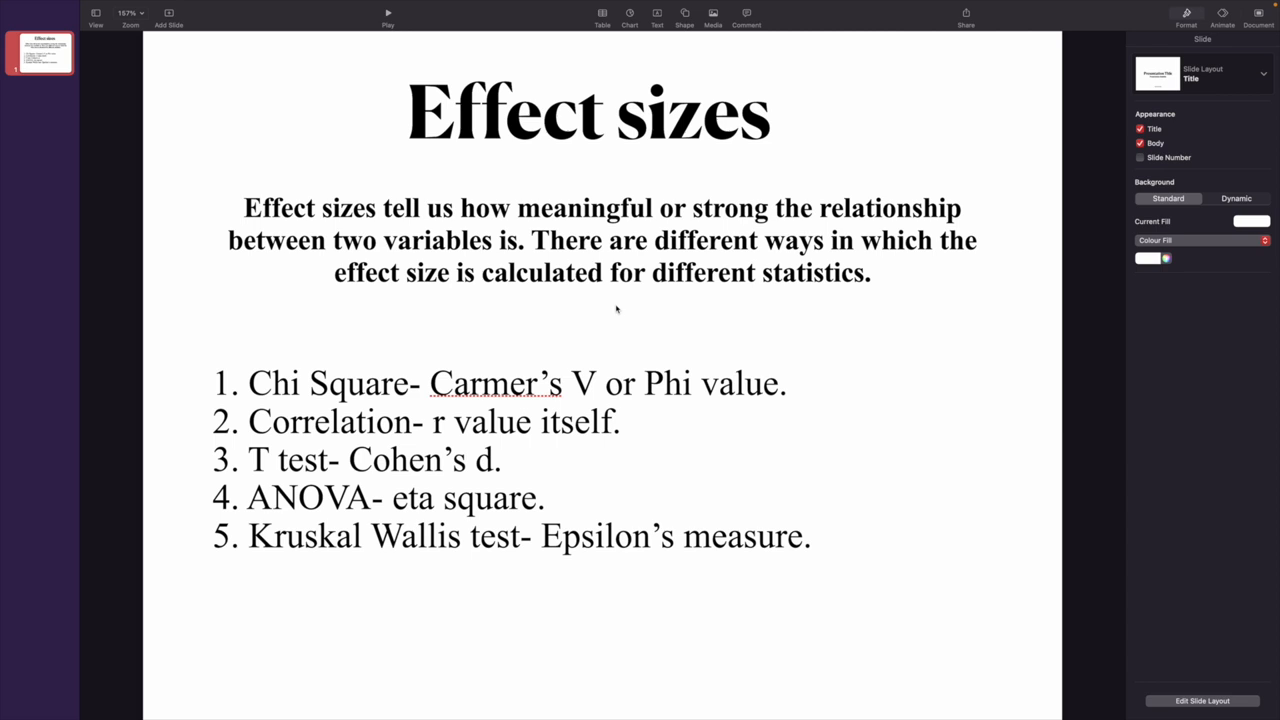
pyautogui.moveTo(624, 308)
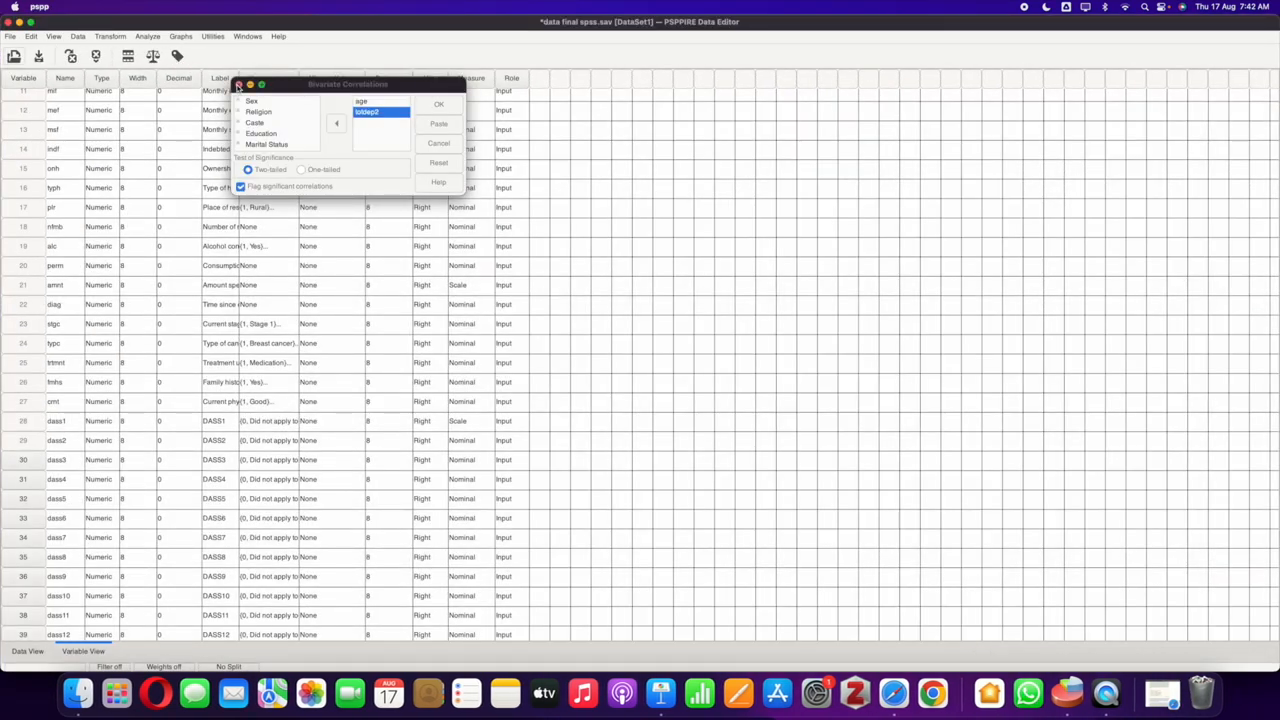
# Step: Set up a bivariate correlation, choosing age and total depression 2 as variables
pyautogui.click(438, 104)
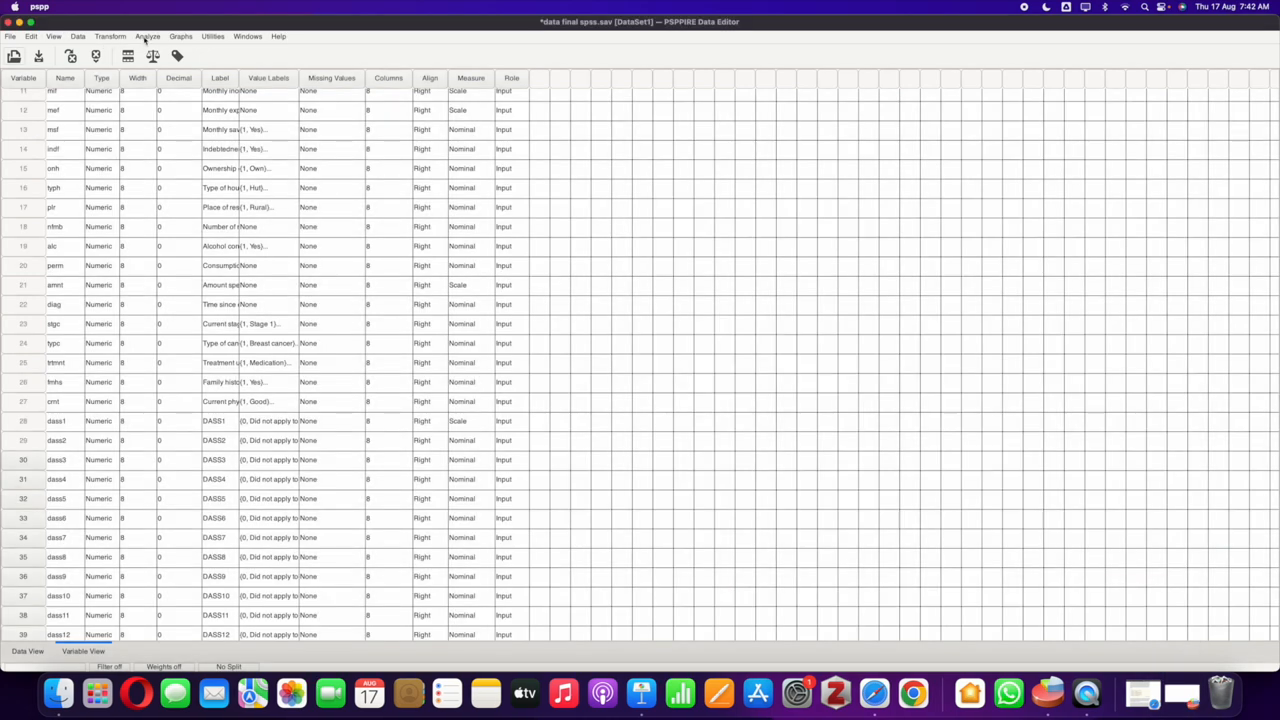
pyautogui.click(148, 36)
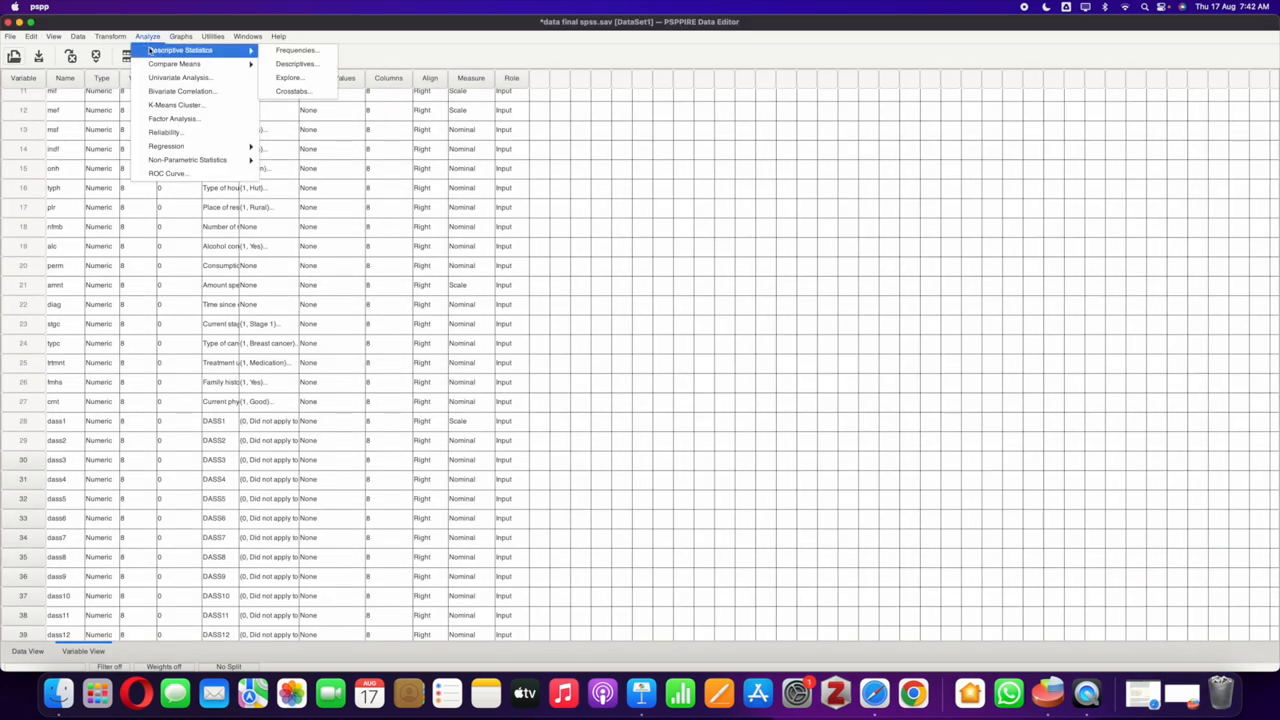
pyautogui.click(182, 92)
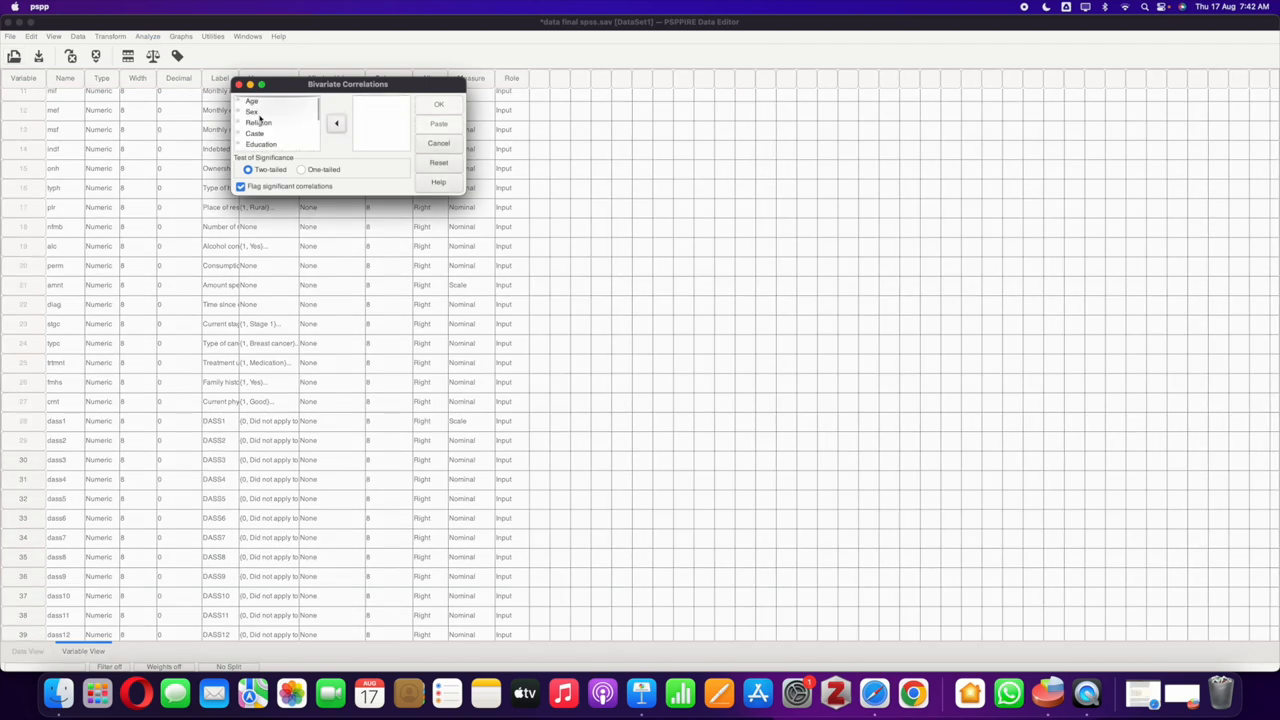
pyautogui.click(336, 124)
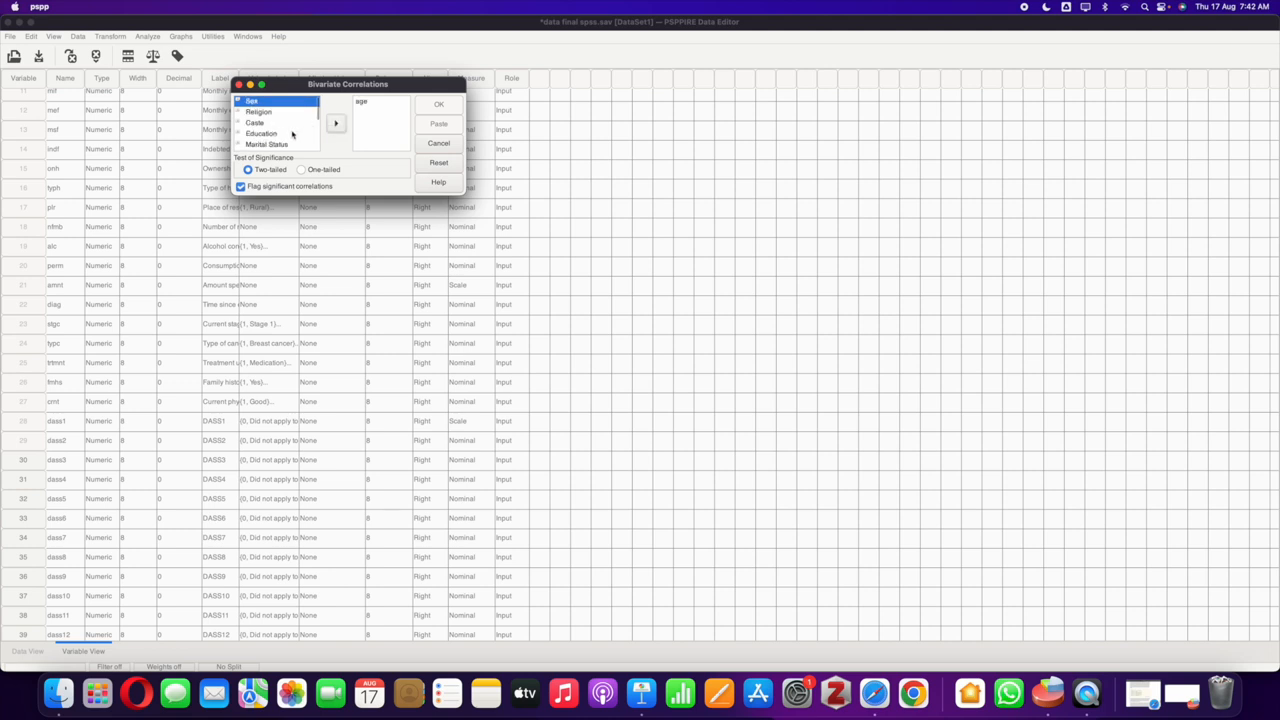
pyautogui.scroll(-3)
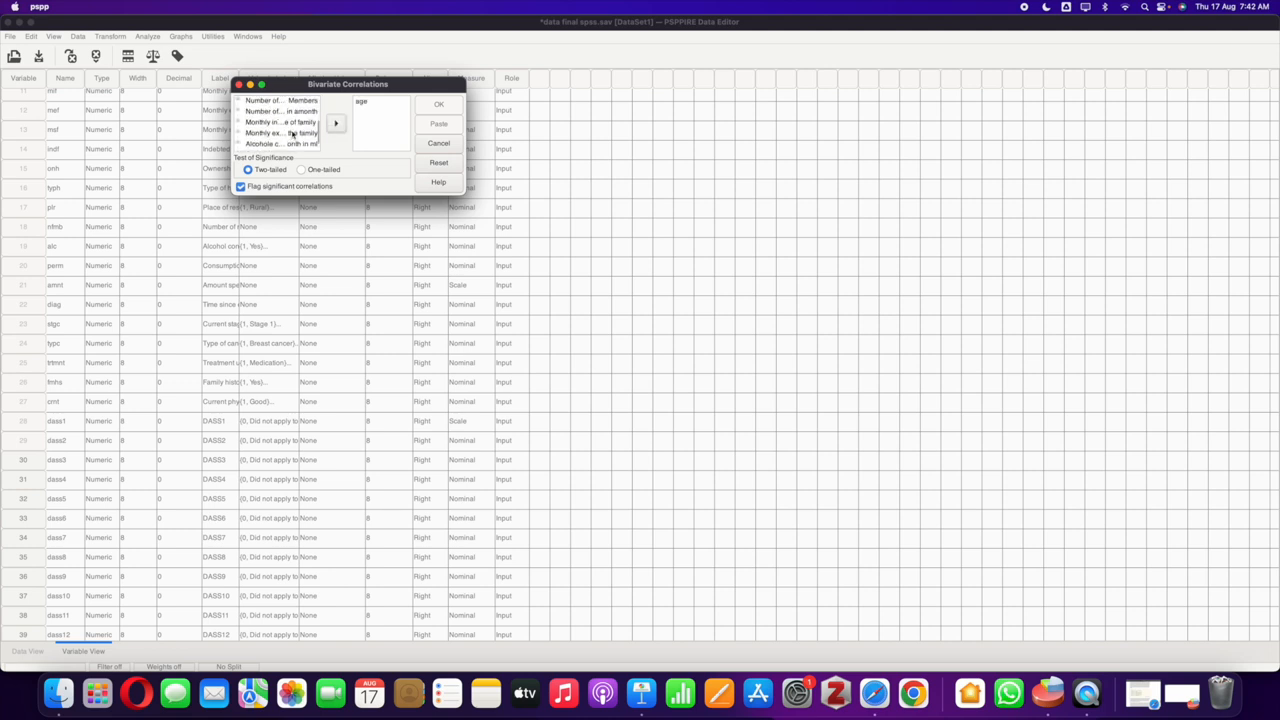
pyautogui.scroll(-3)
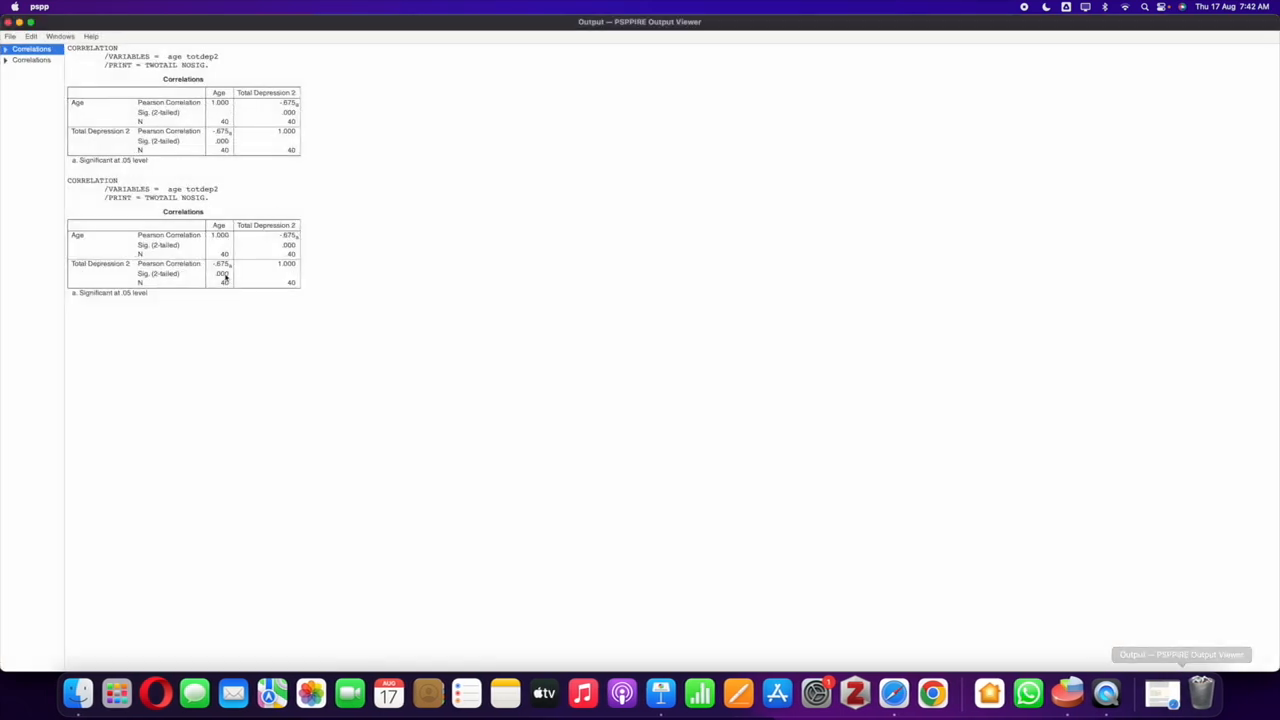
pyautogui.moveTo(222, 276)
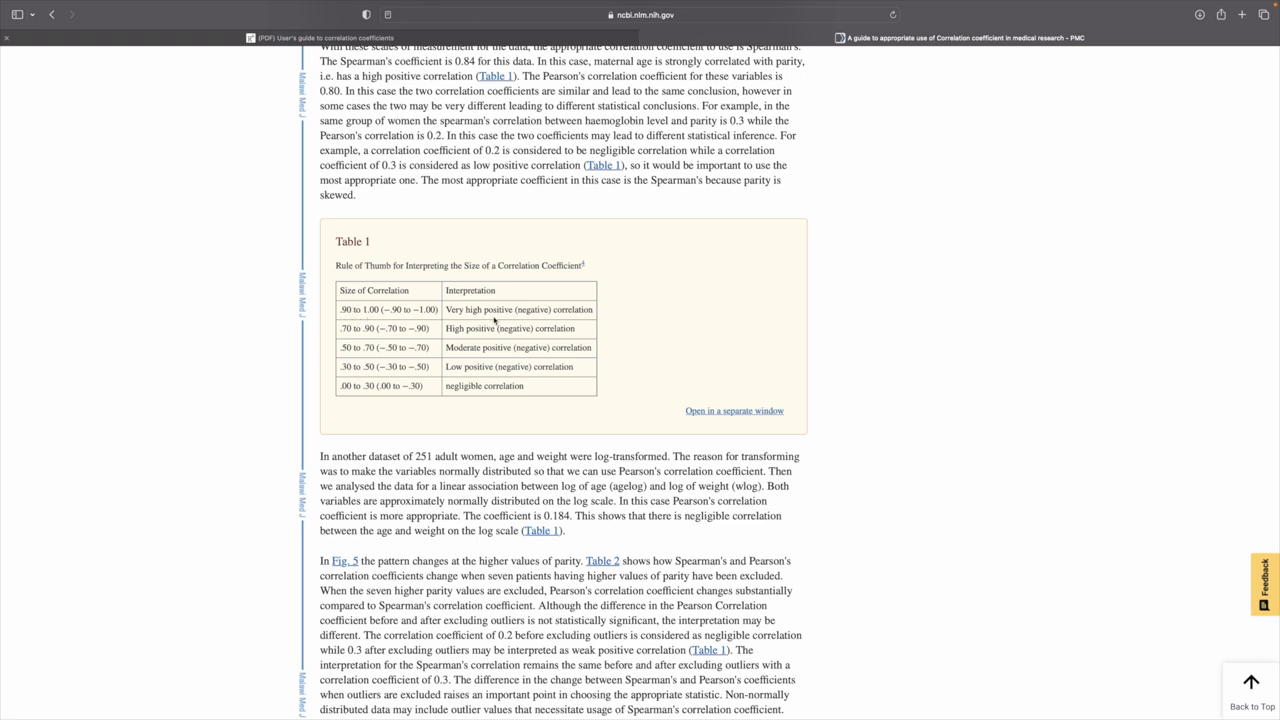
pyautogui.moveTo(484, 326)
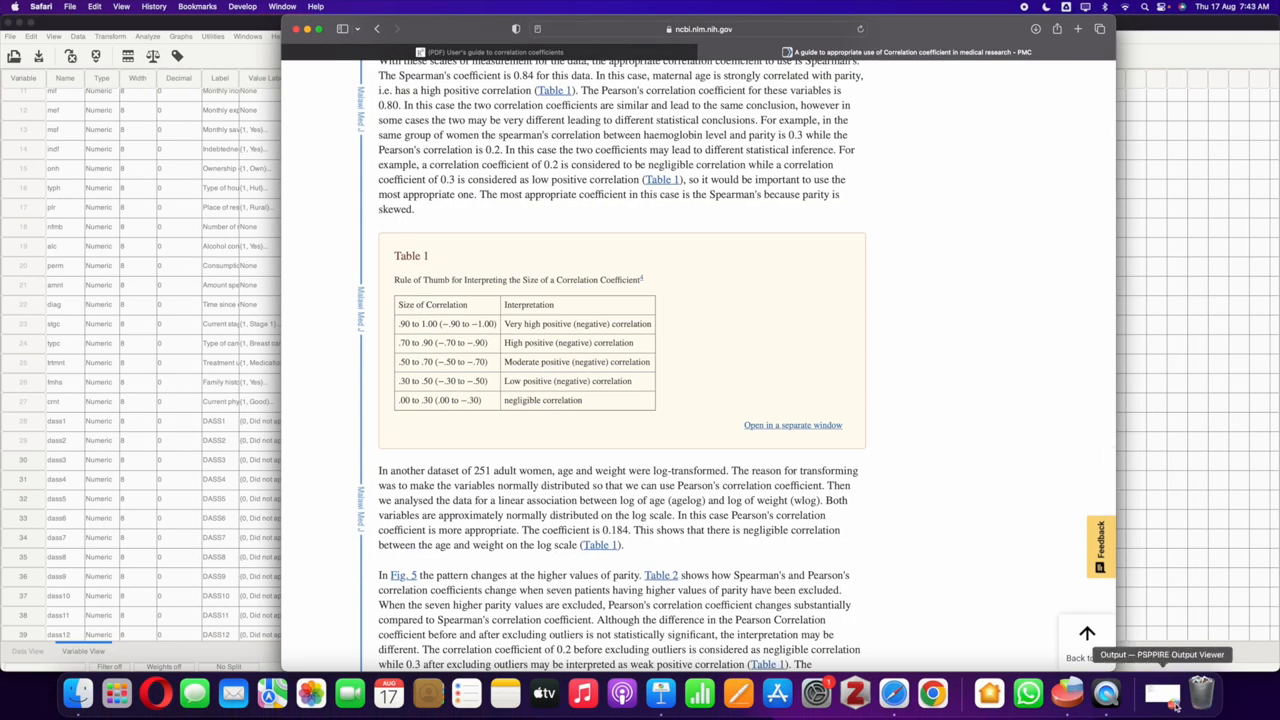
# Step: Consult Table 1 on correlation size in the PMC article, then return to PSPP's data view
pyautogui.click(1160, 692)
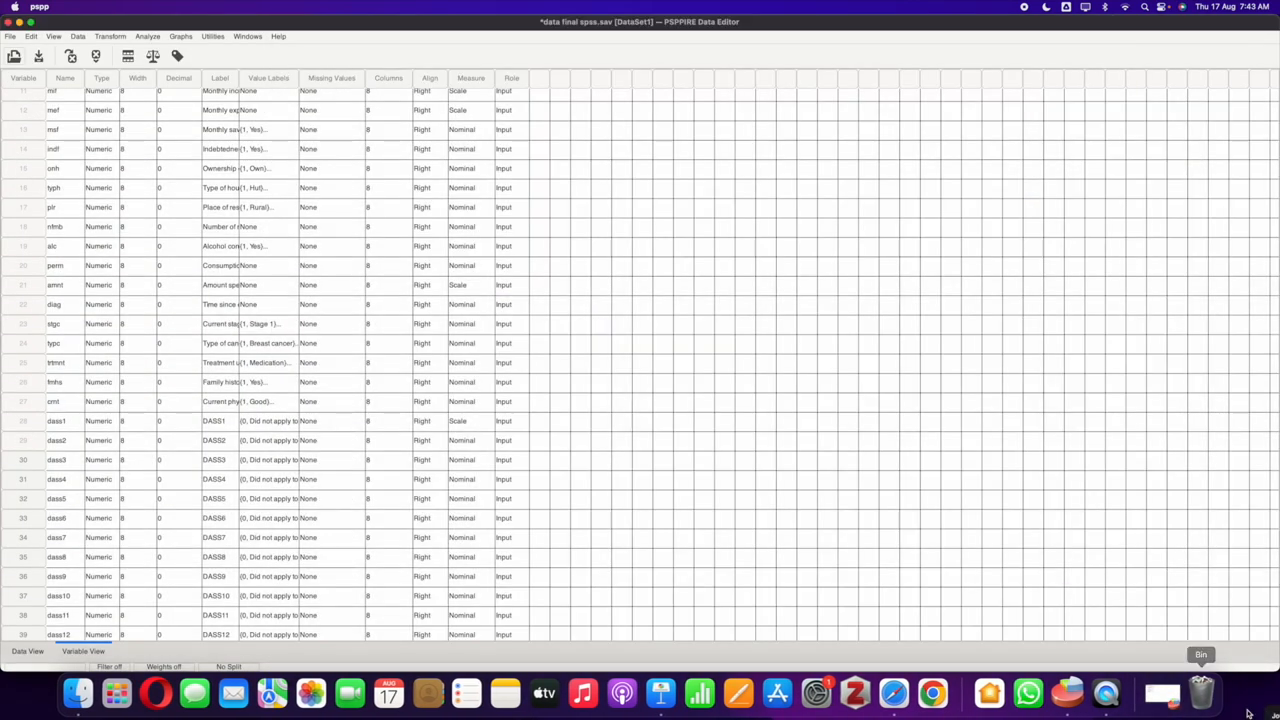
pyautogui.moveTo(892, 692)
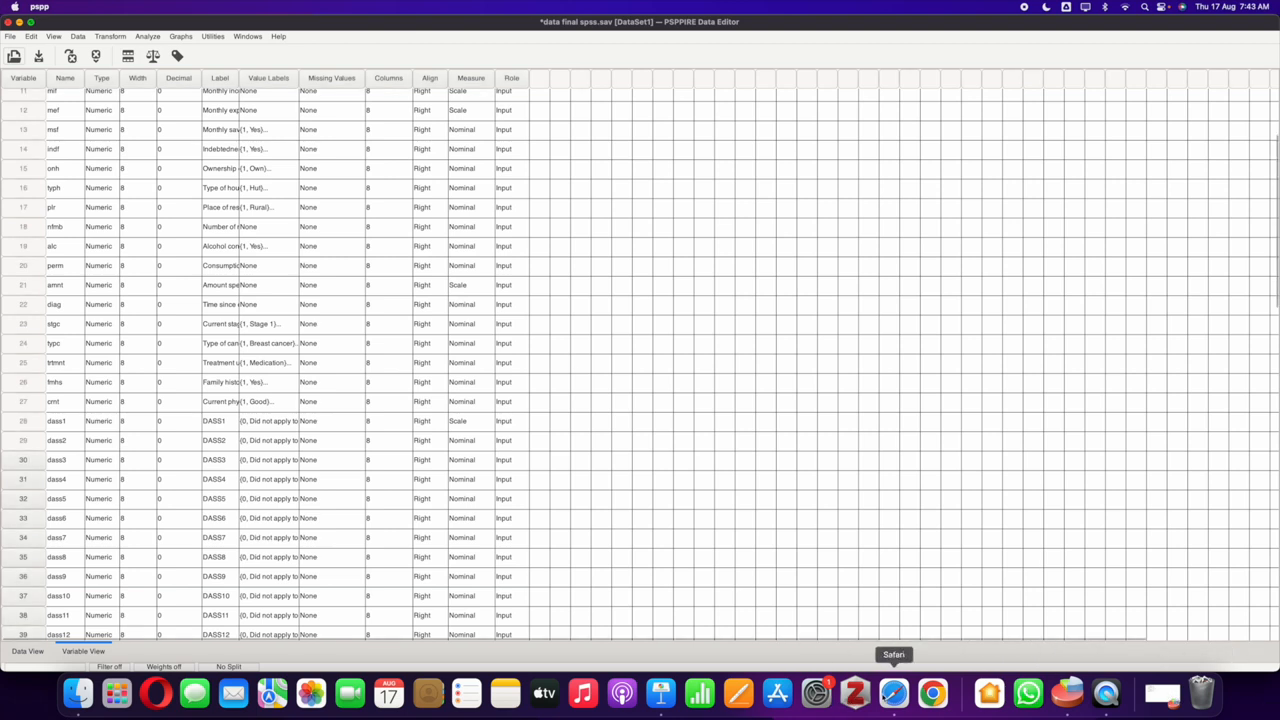
pyautogui.click(892, 692)
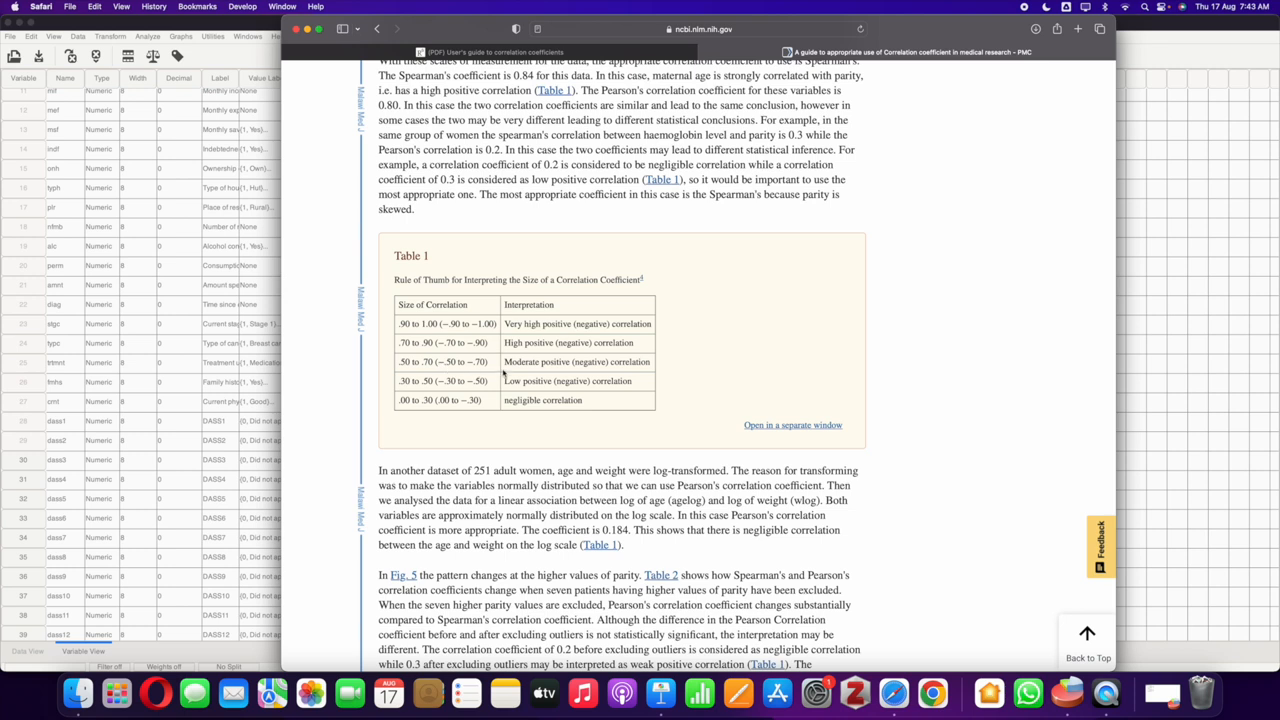
pyautogui.moveTo(410, 362); pyautogui.dragTo(650, 400)
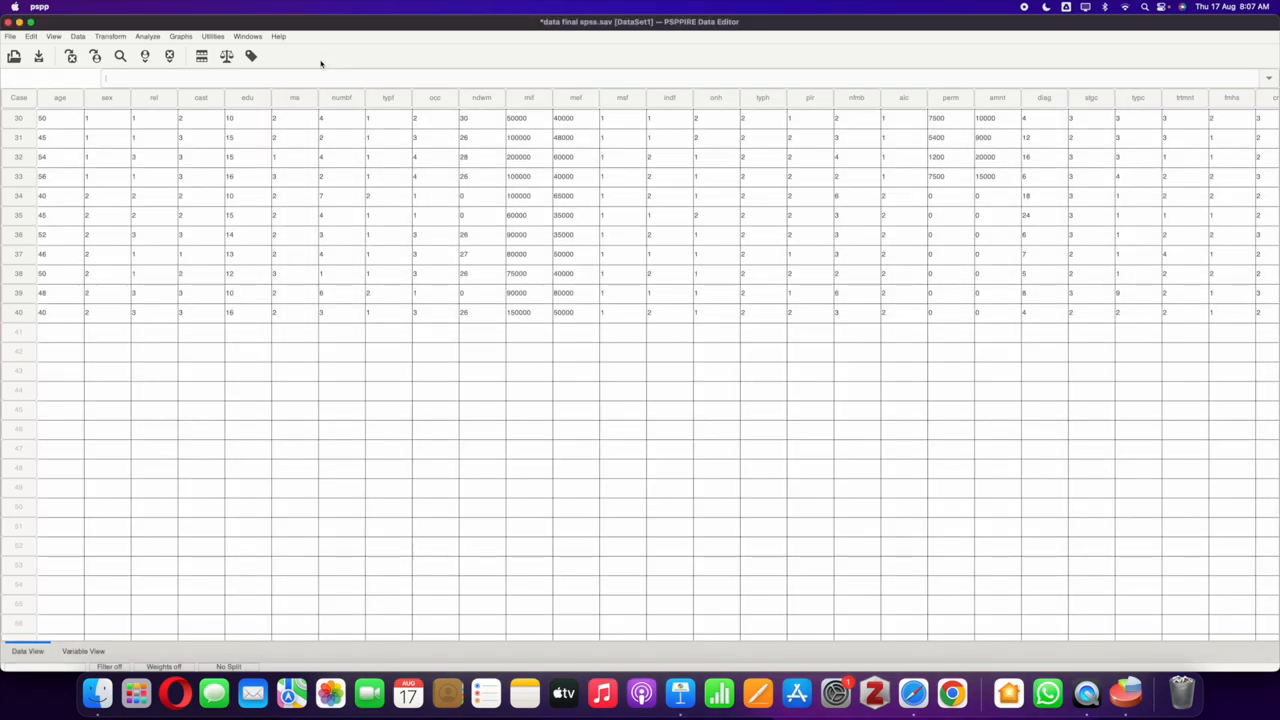
# Step: Set up an independent-samples t-test of amount spent by sex and define the two groups
pyautogui.click(148, 36)
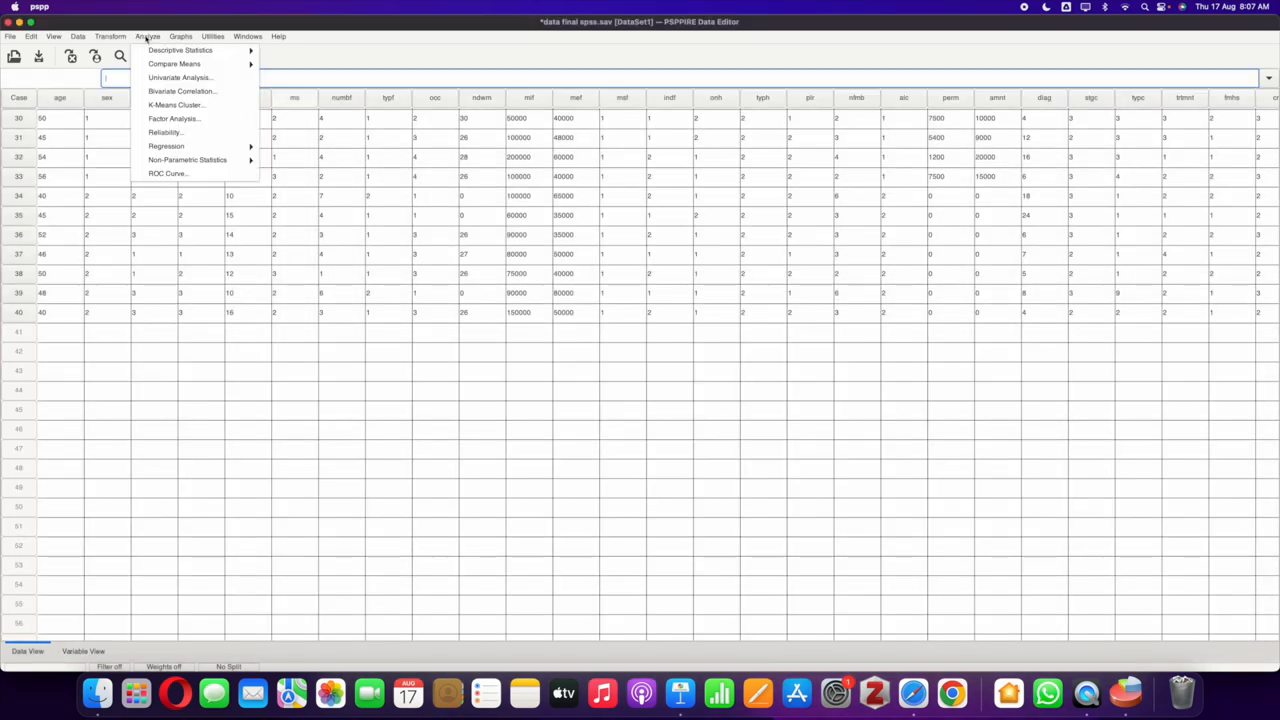
pyautogui.moveTo(174, 64)
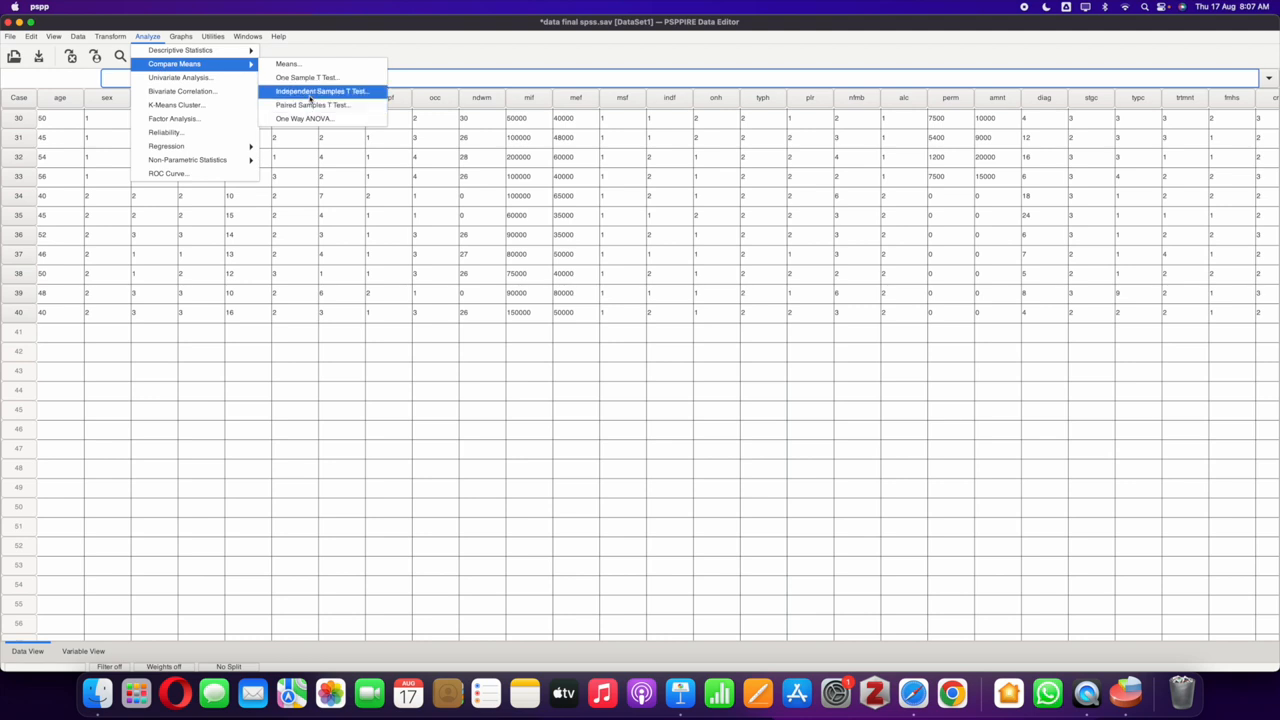
pyautogui.click(320, 92)
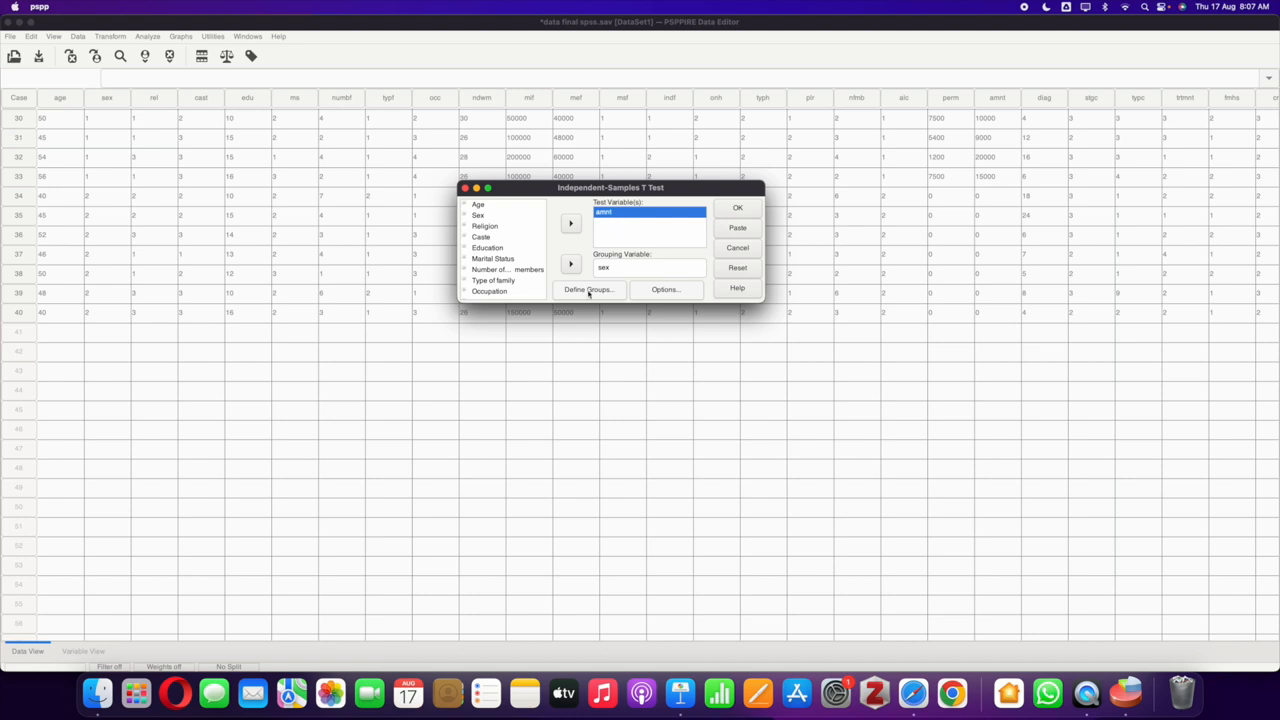
pyautogui.click(588, 288)
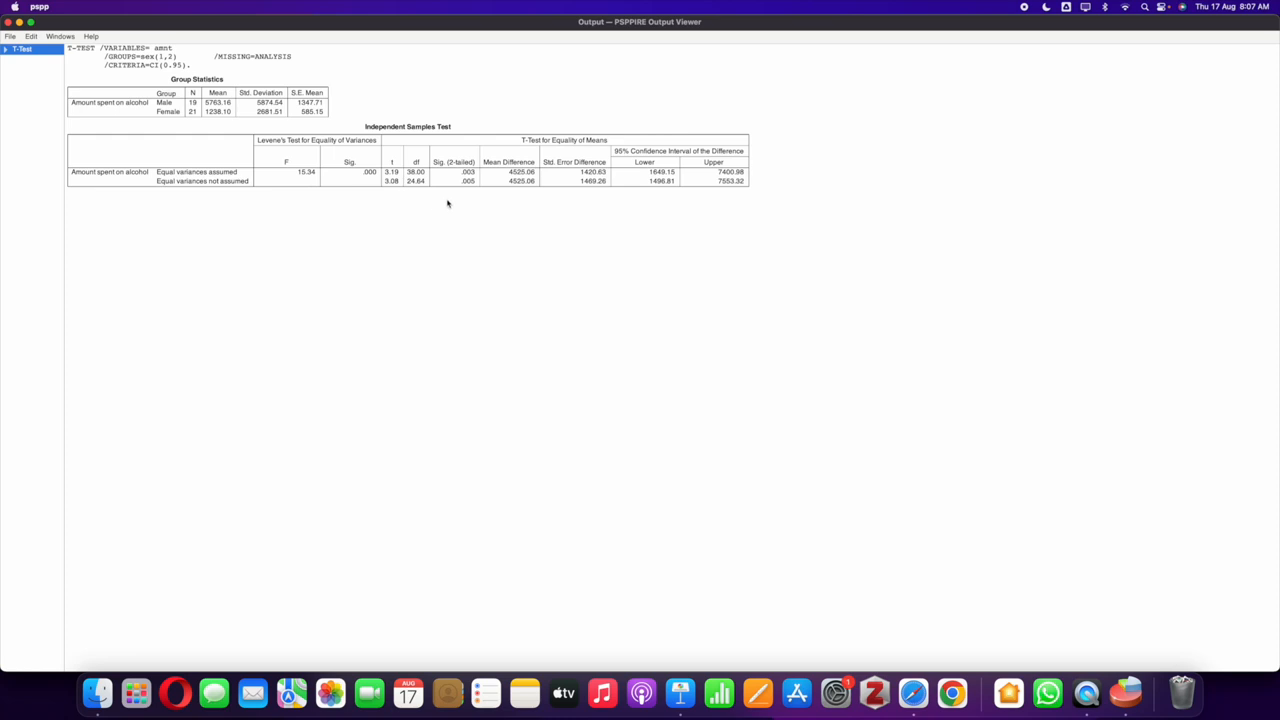
pyautogui.moveTo(470, 180)
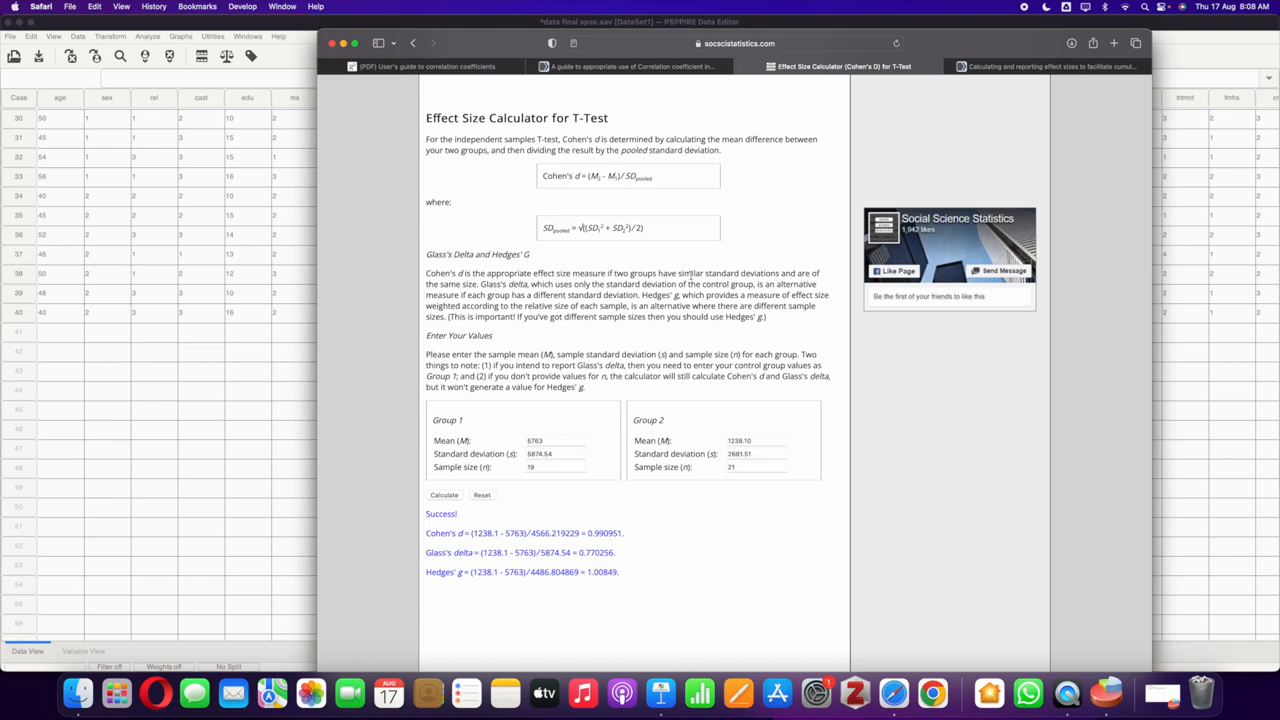
# Step: Read the calculator's Cohen's d result of 0.990951 for the two sex groups
pyautogui.scroll(-3)
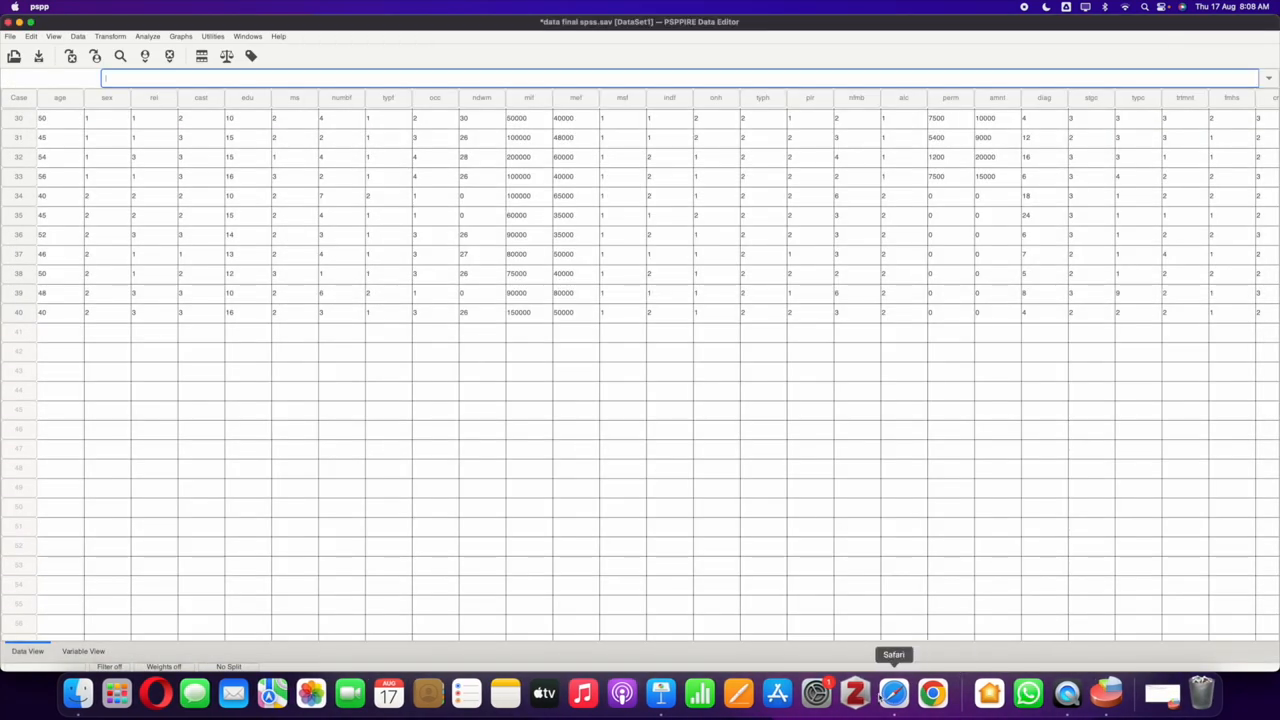
pyautogui.click(892, 692)
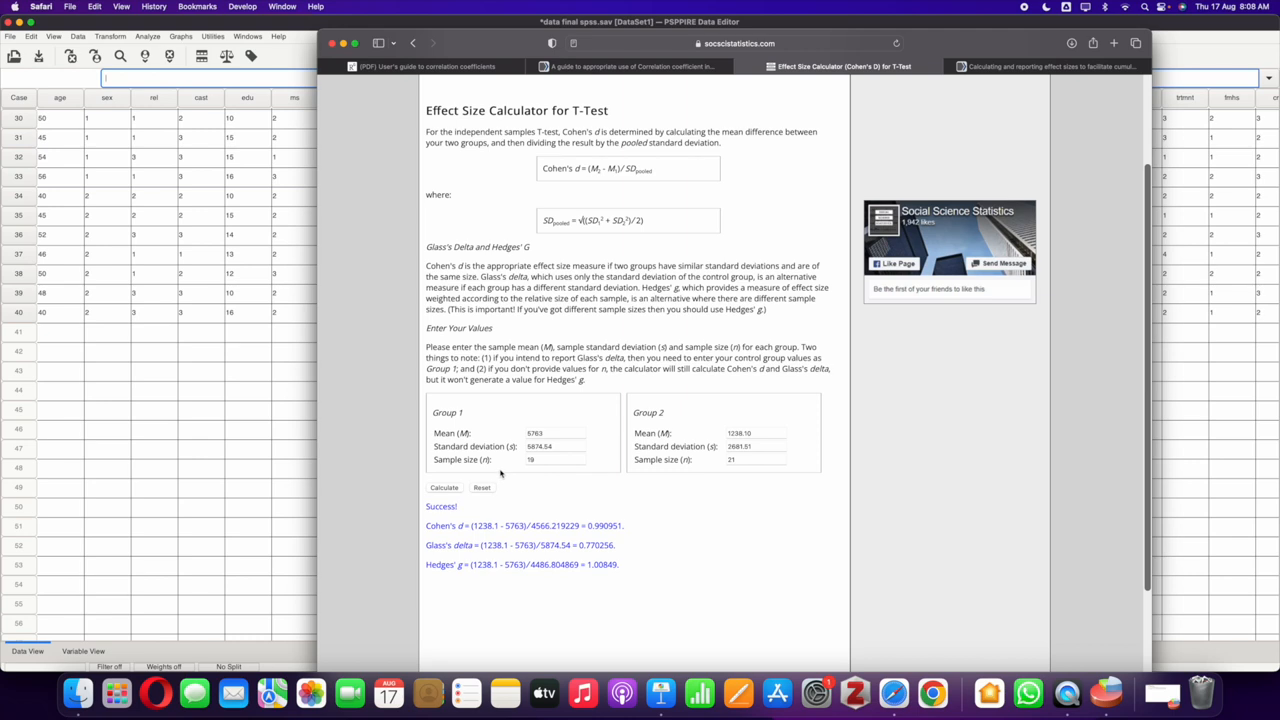
pyautogui.scroll(-3)
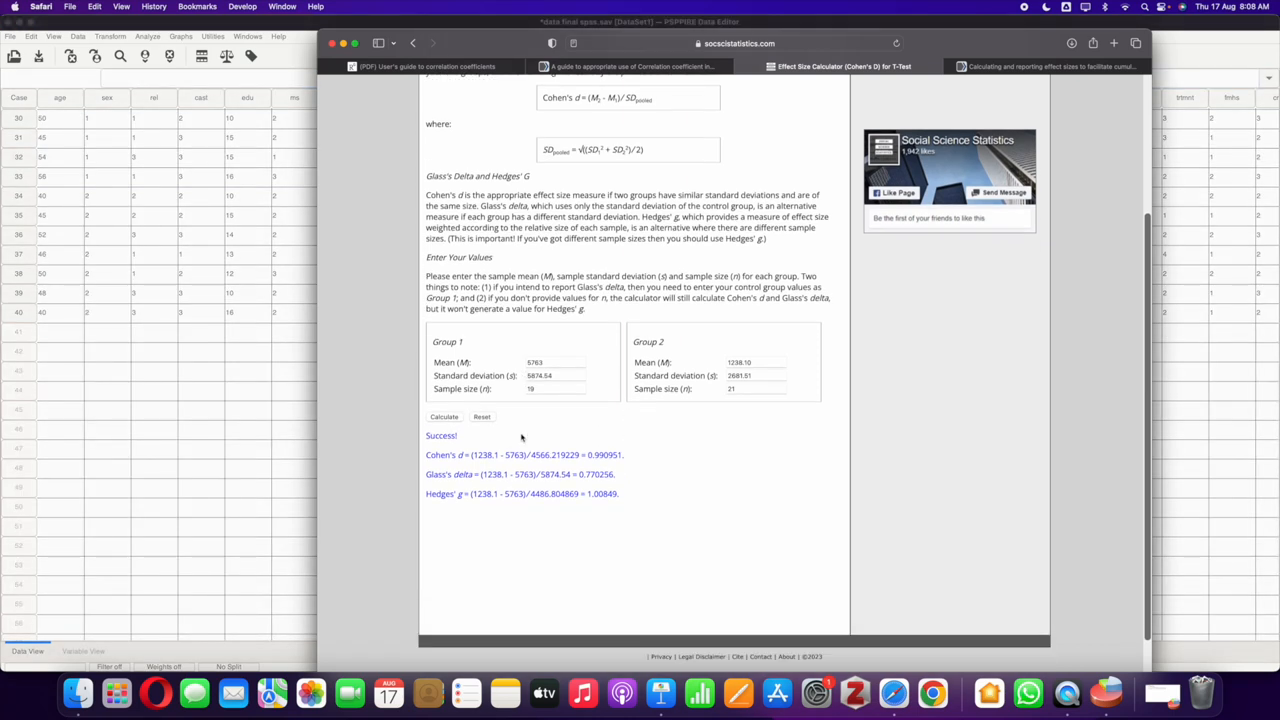
pyautogui.scroll(-3)
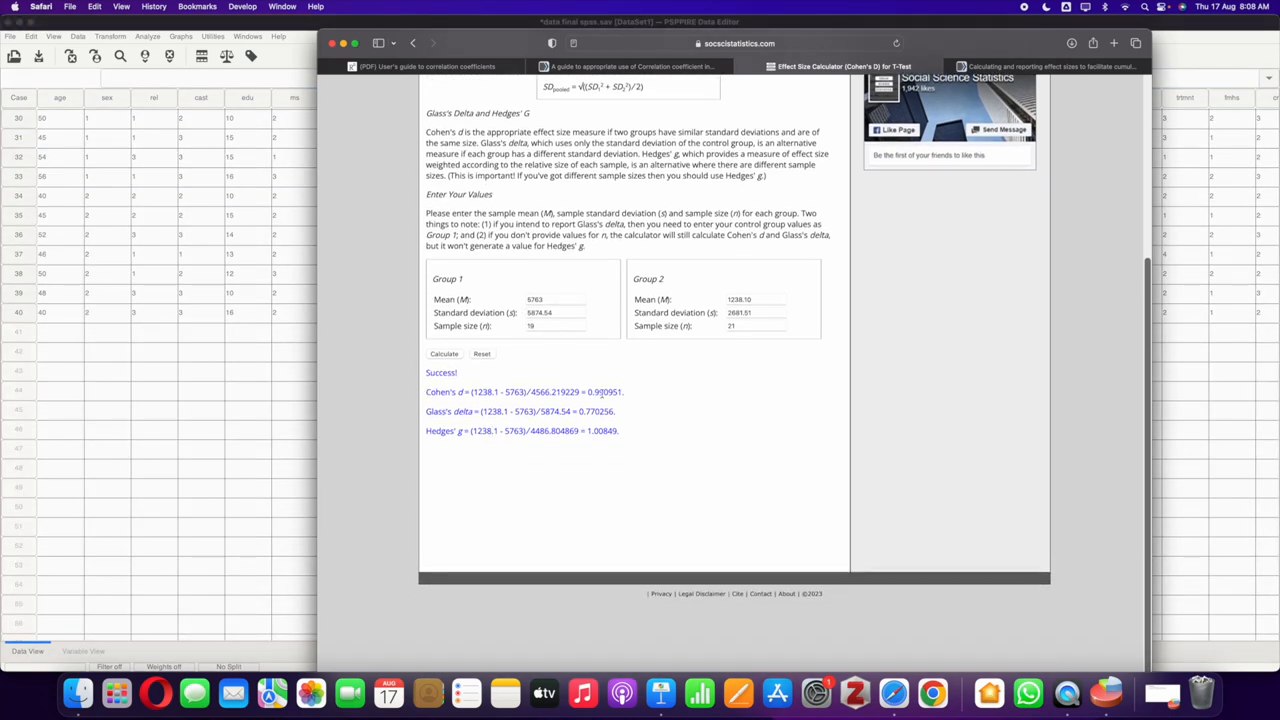
pyautogui.doubleClick(604, 390)
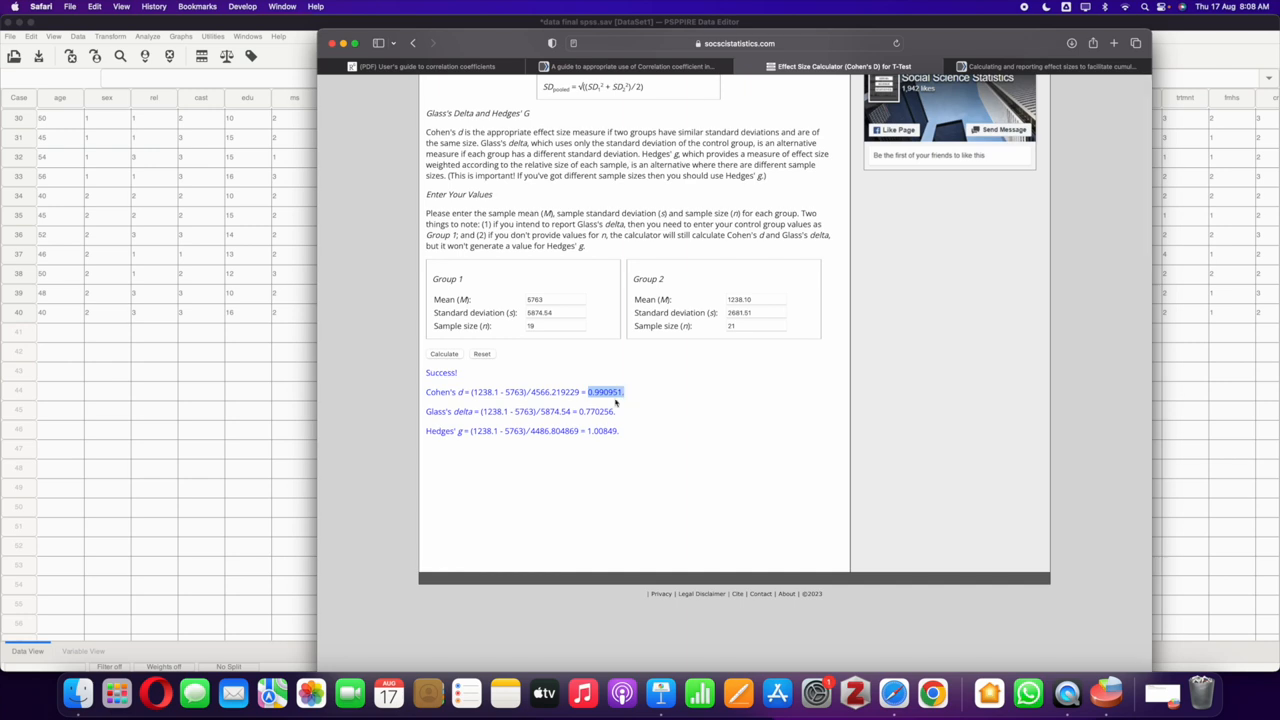
pyautogui.moveTo(604, 200)
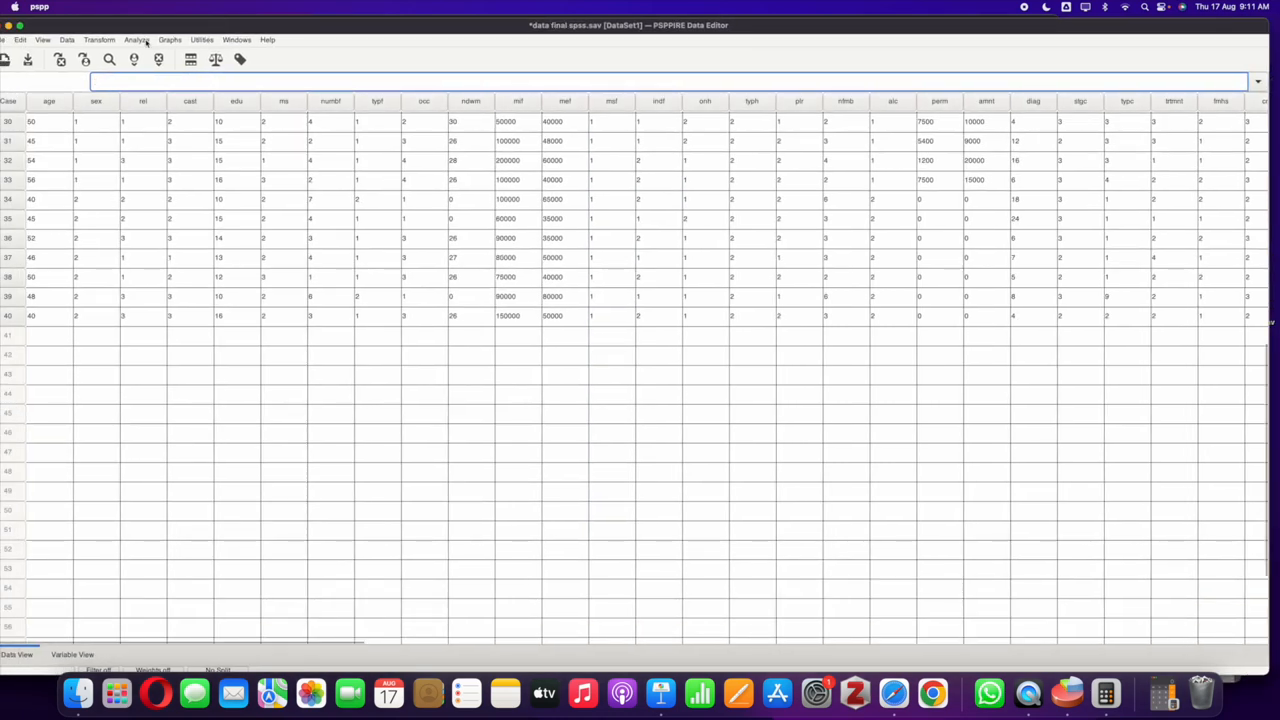
# Step: Start a K Independent Samples (Kruskal-Wallis) test of total anxiety by marital status
pyautogui.click(136, 40)
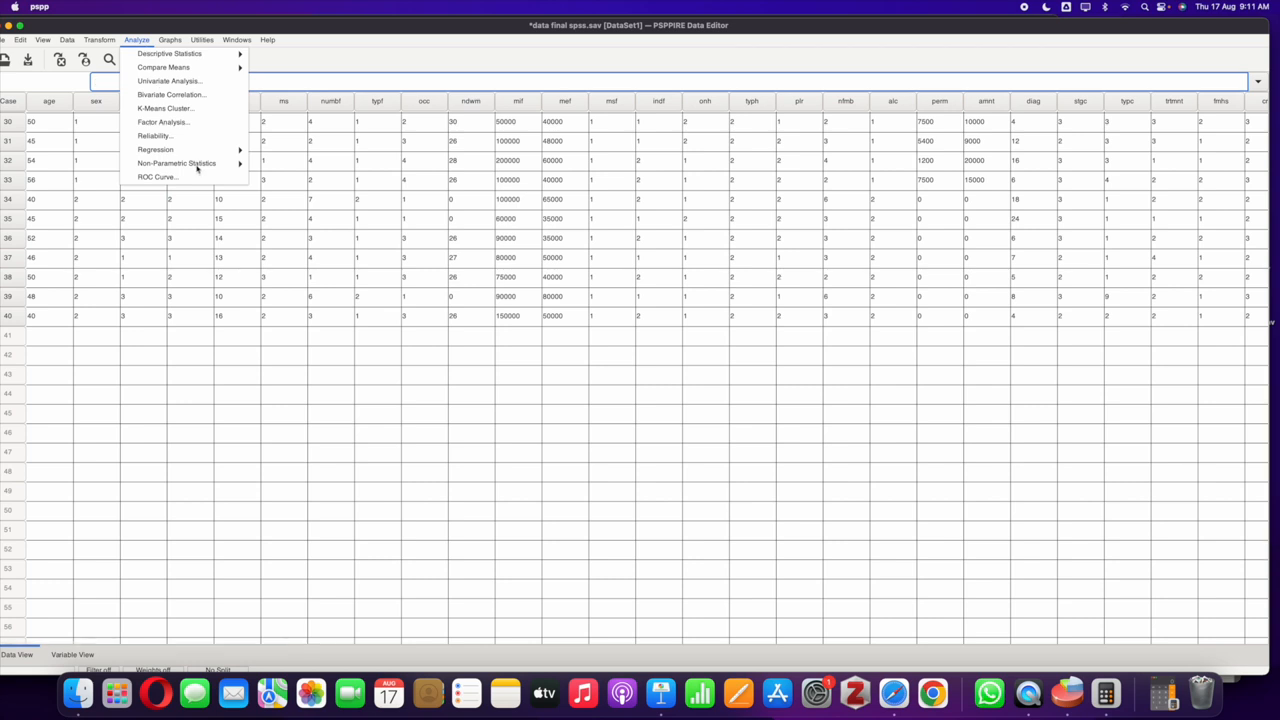
pyautogui.click(176, 164)
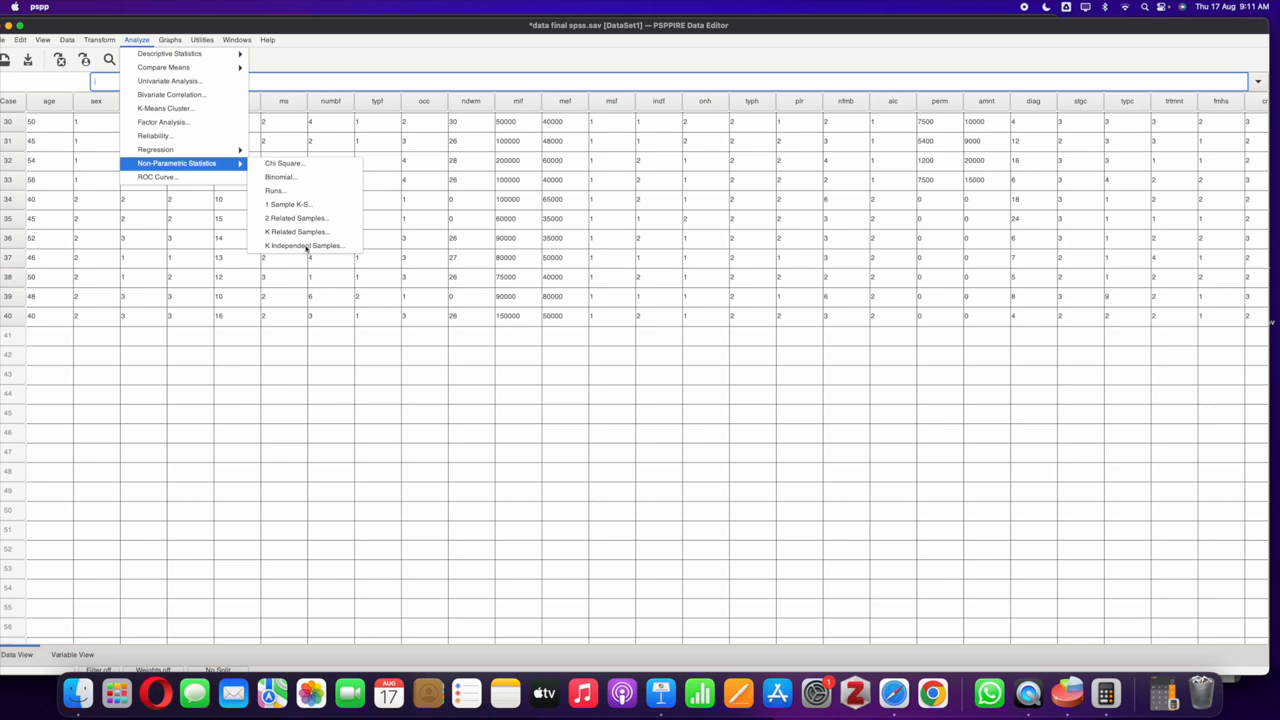
pyautogui.click(304, 246)
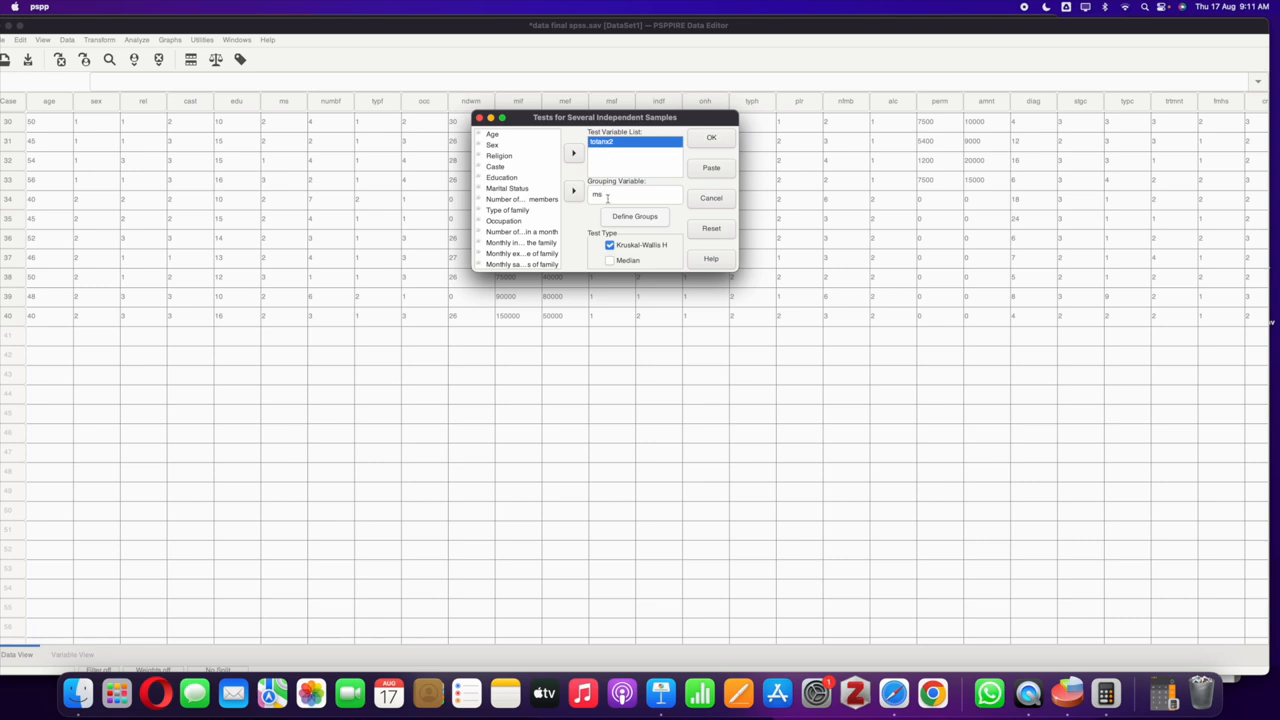
# Step: Define the marital status groups from Unmarried up to Divorced/Separated
pyautogui.click(634, 216)
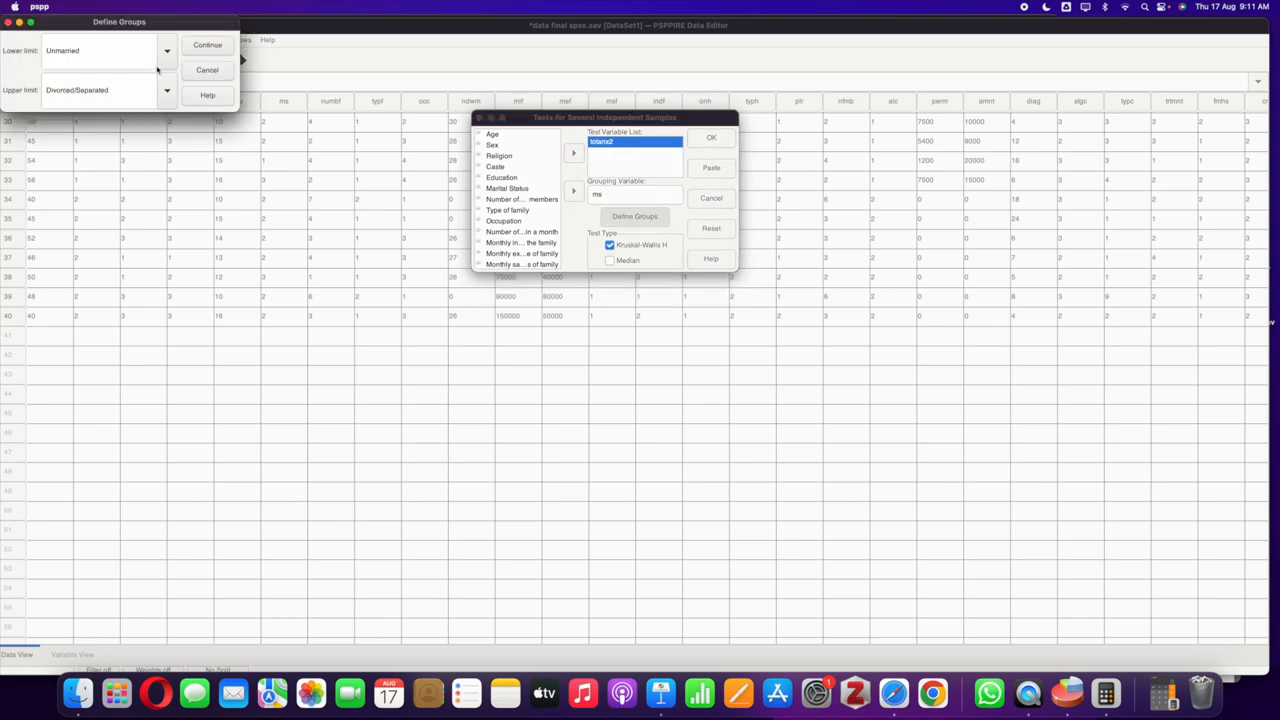
pyautogui.click(168, 52)
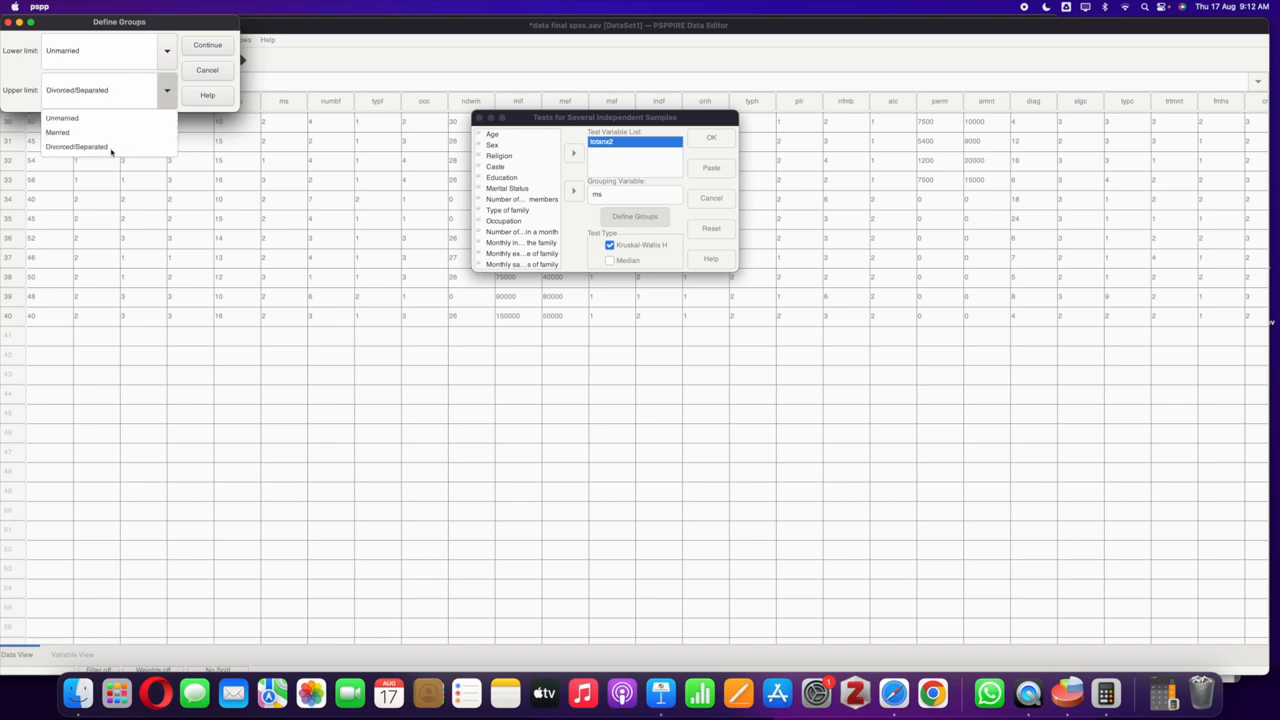
pyautogui.click(208, 68)
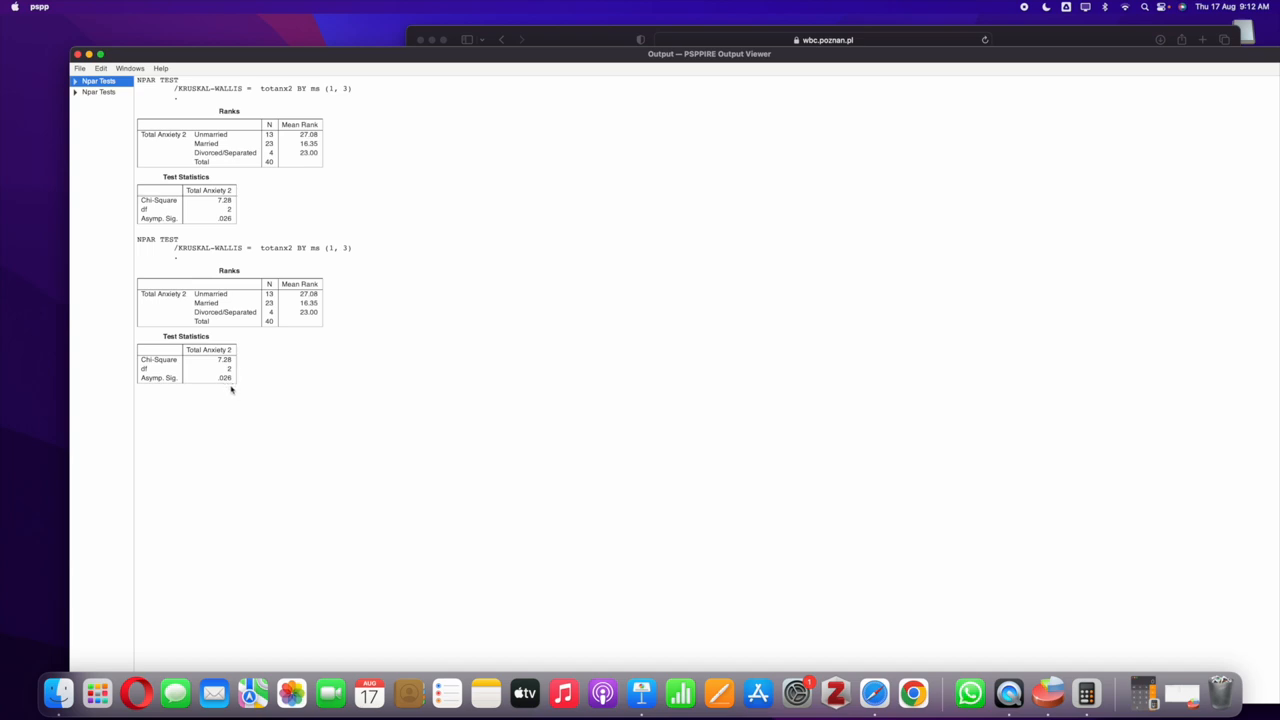
pyautogui.moveTo(232, 384)
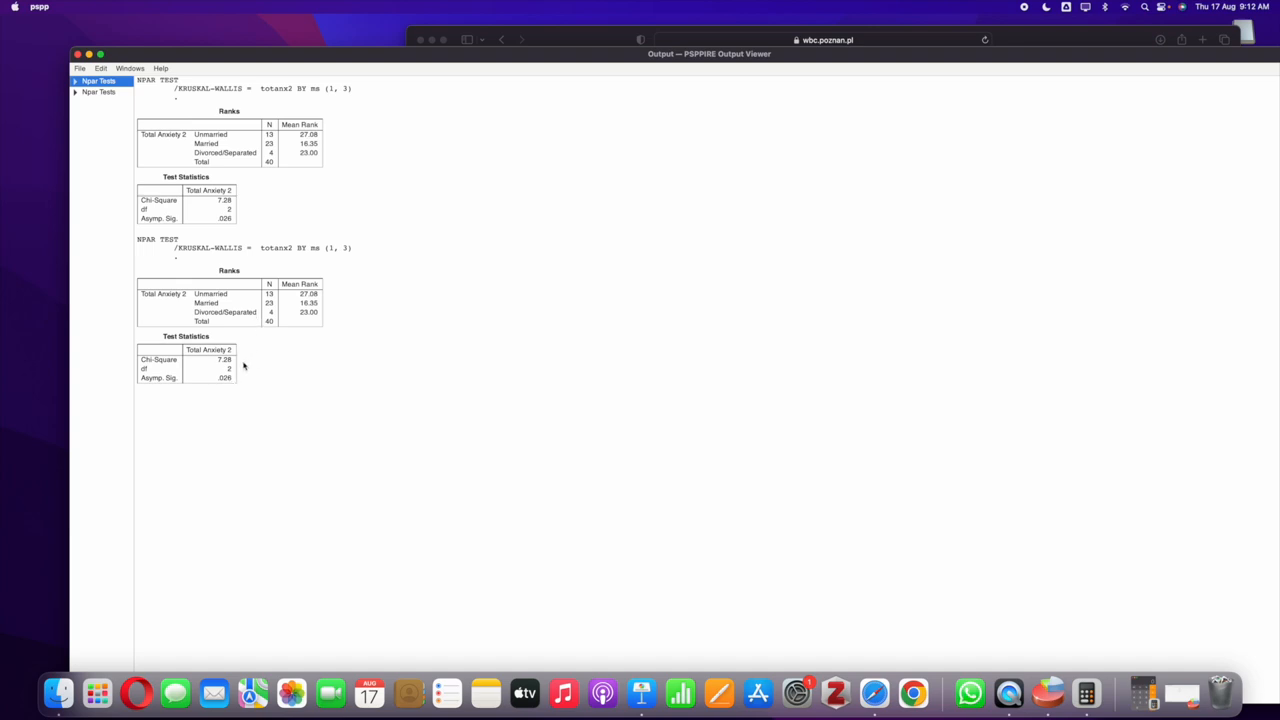
pyautogui.moveTo(244, 376)
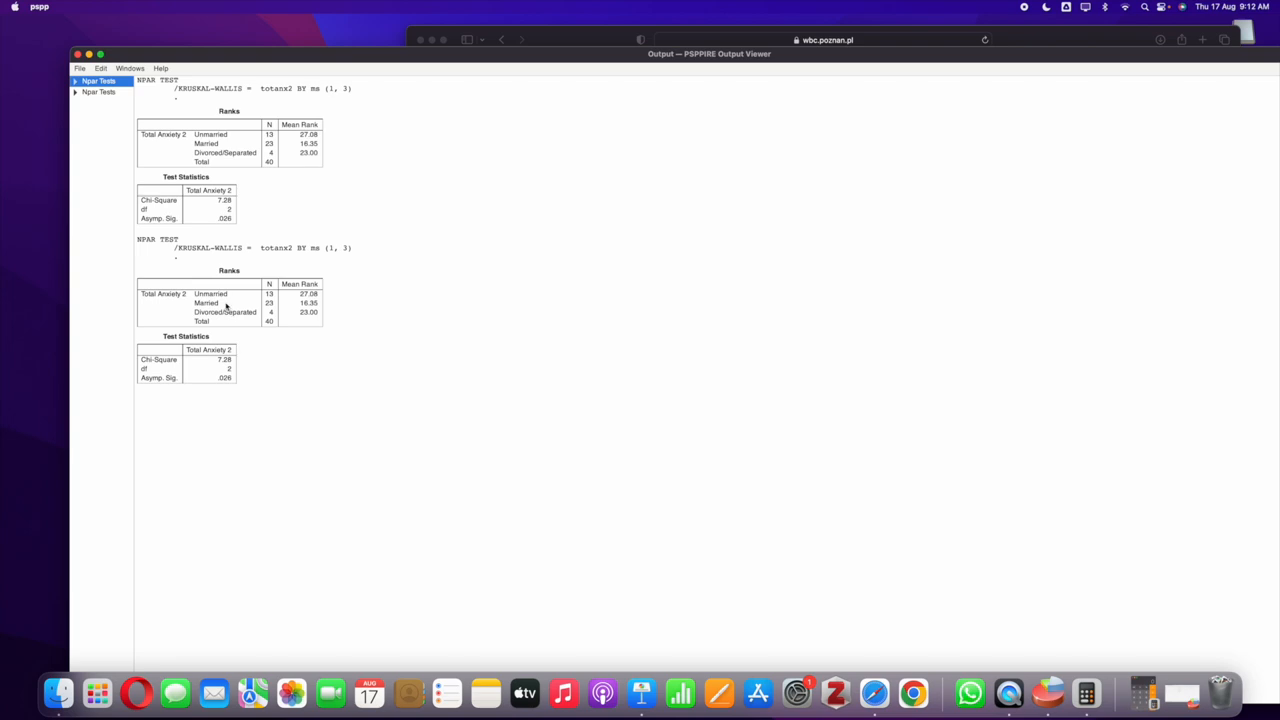
pyautogui.moveTo(440, 308)
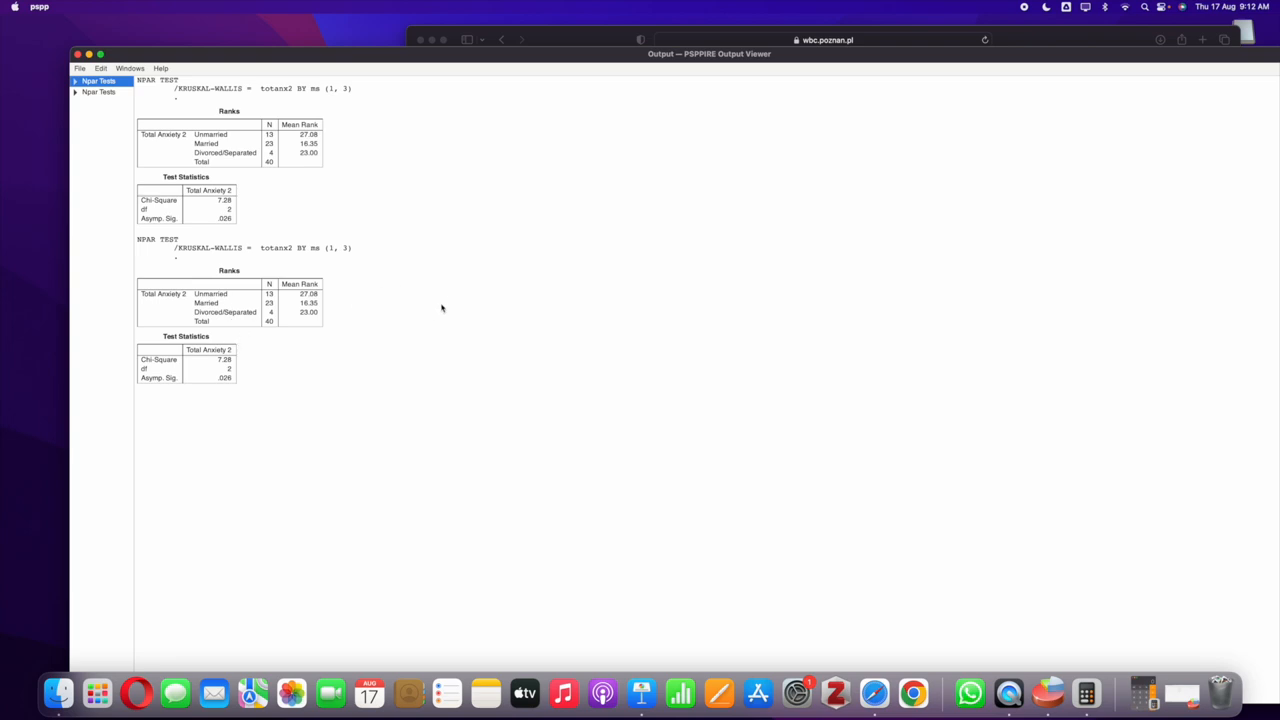
pyautogui.moveTo(504, 92)
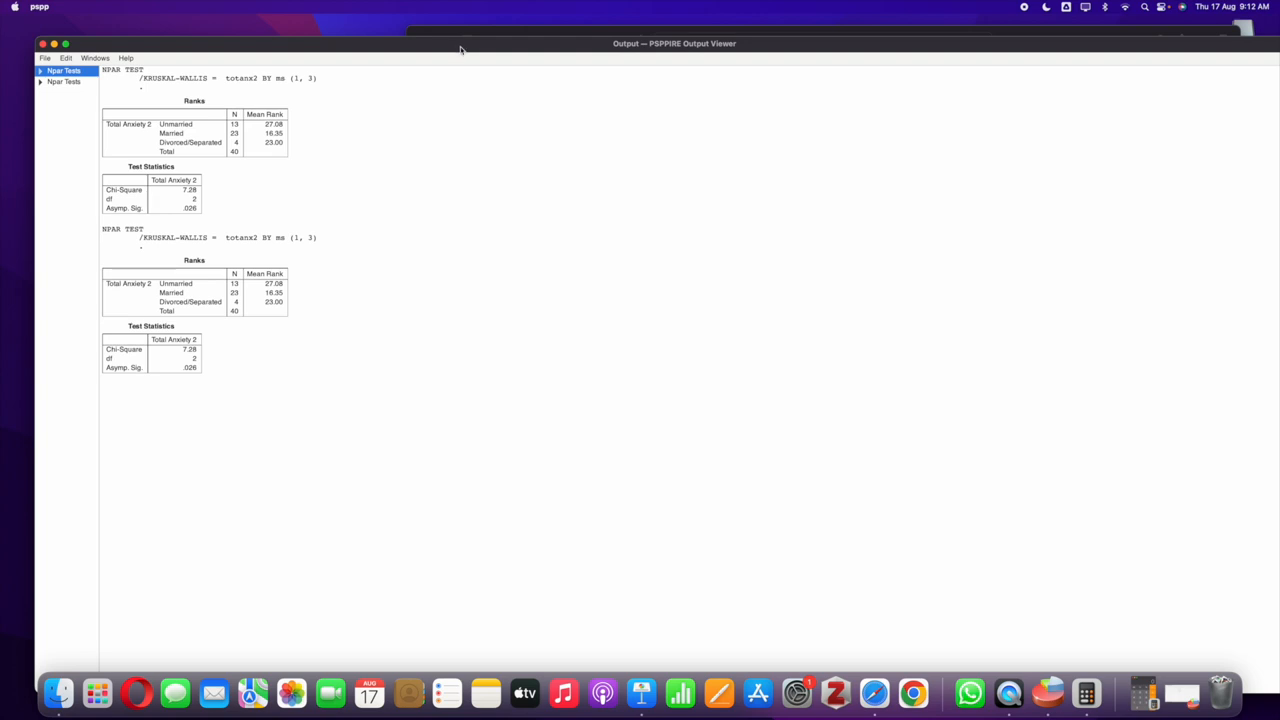
pyautogui.moveTo(1008, 692)
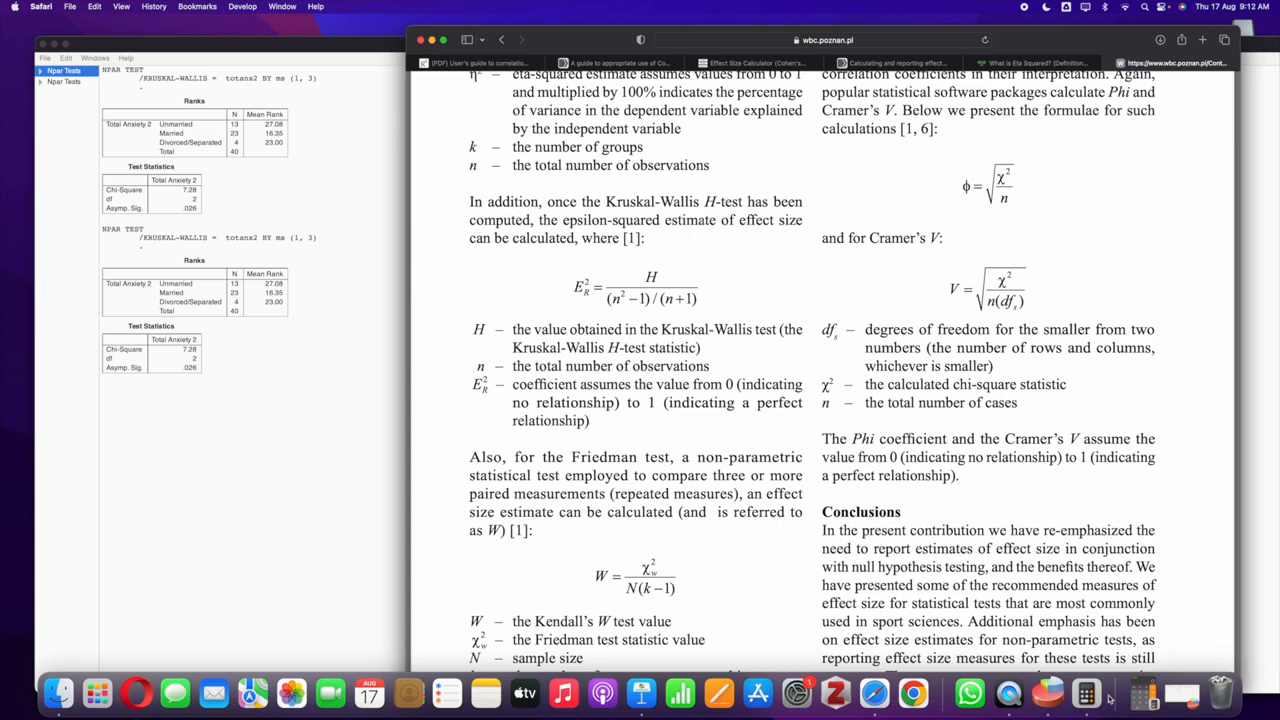
# Step: Compute (40²−1)/(40+1) = 39, the epsilon-squared denominator, clearing the 1599 intermediate
pyautogui.click(1086, 692)
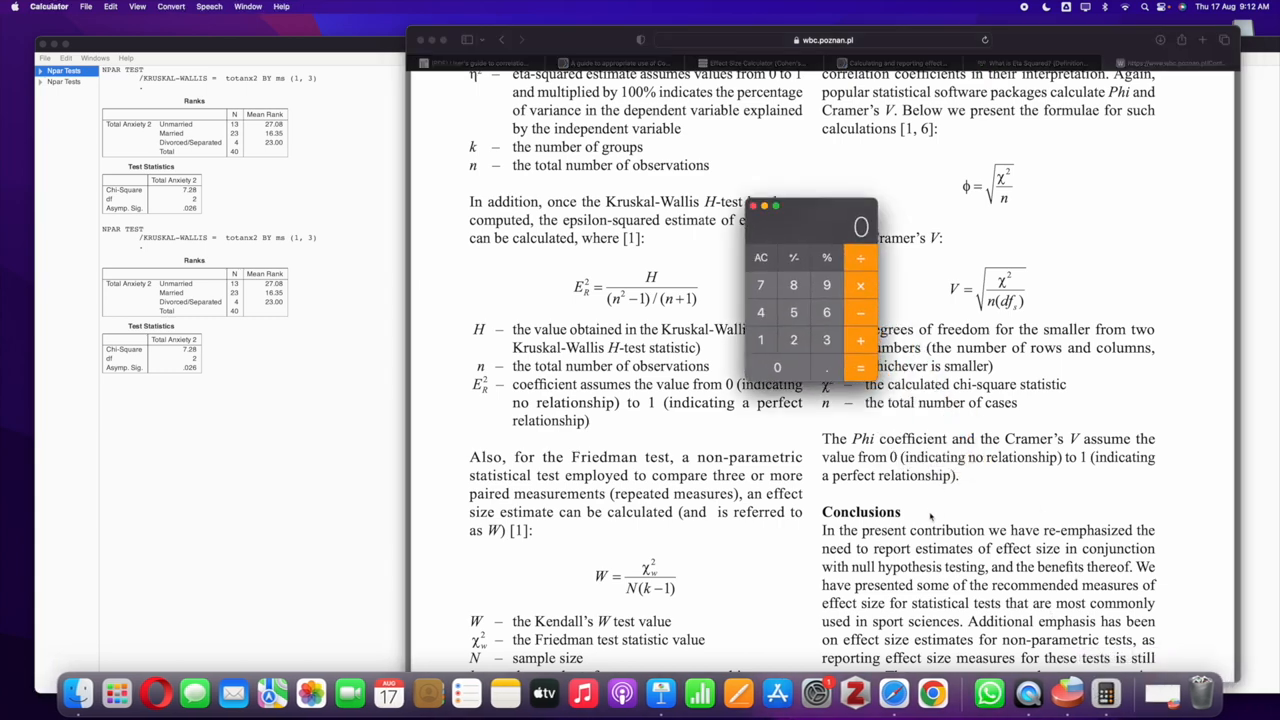
pyautogui.moveTo(658, 284)
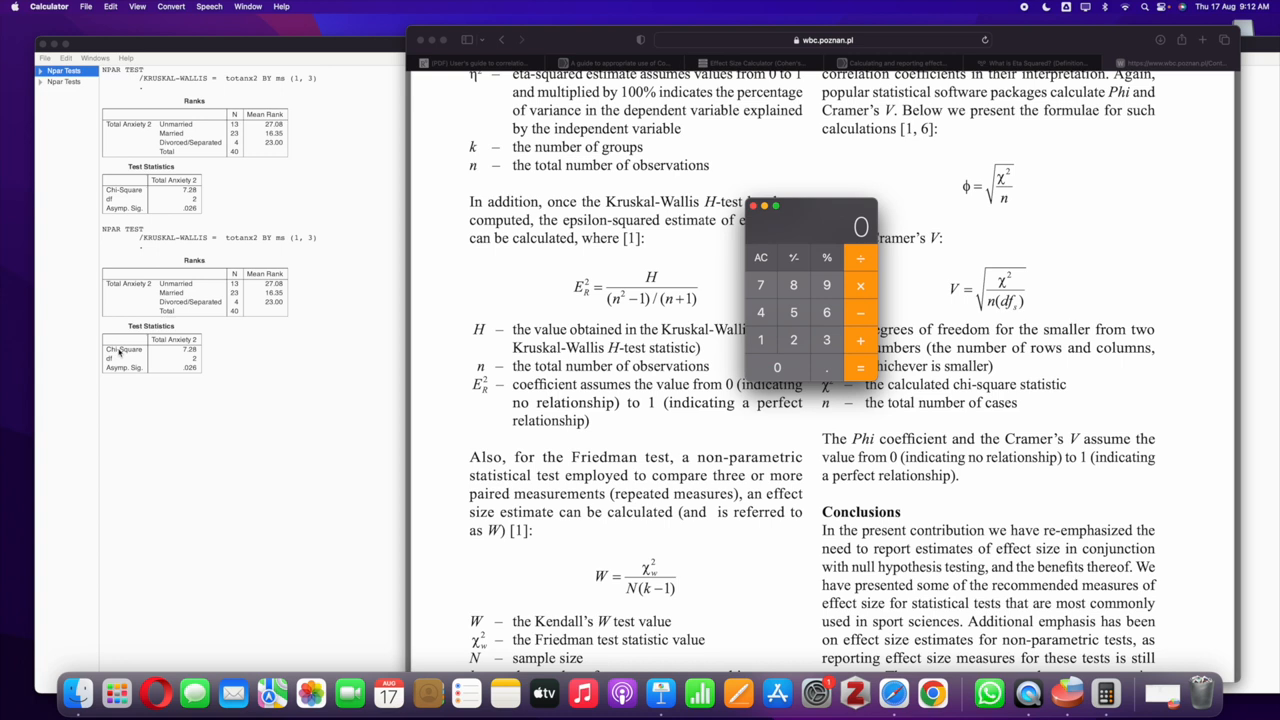
pyautogui.moveTo(156, 368)
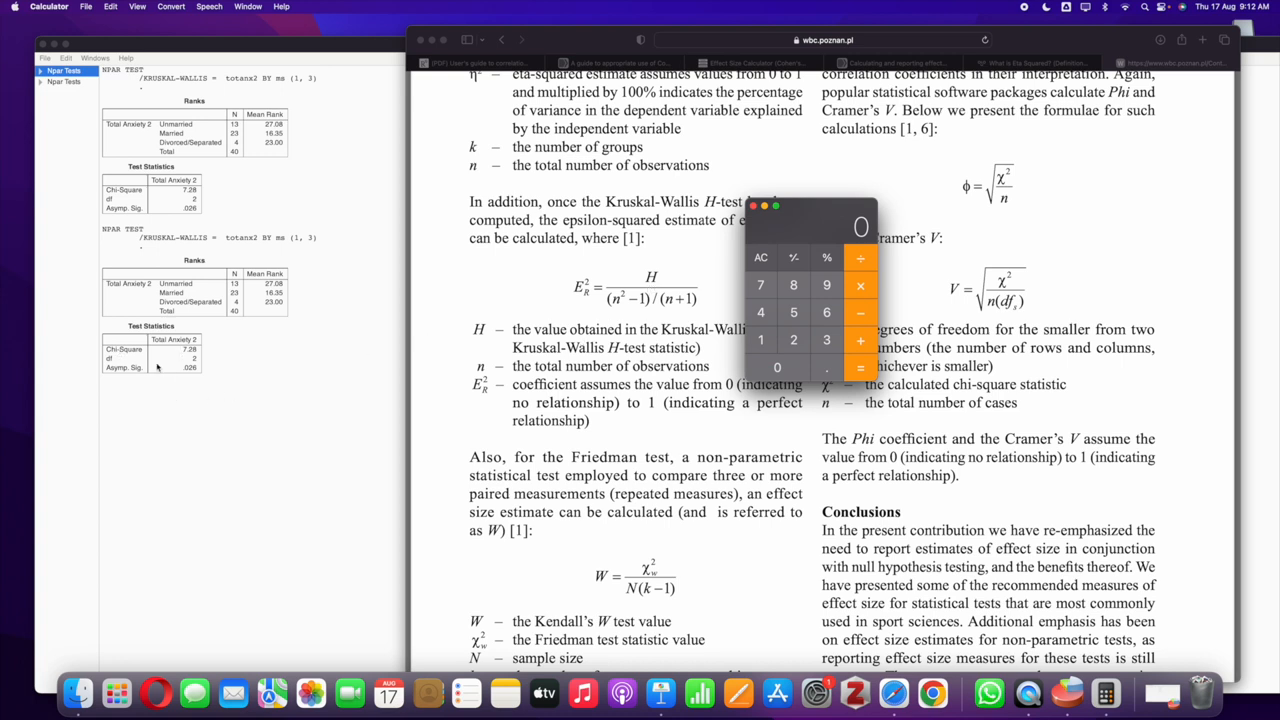
pyautogui.moveTo(756, 268)
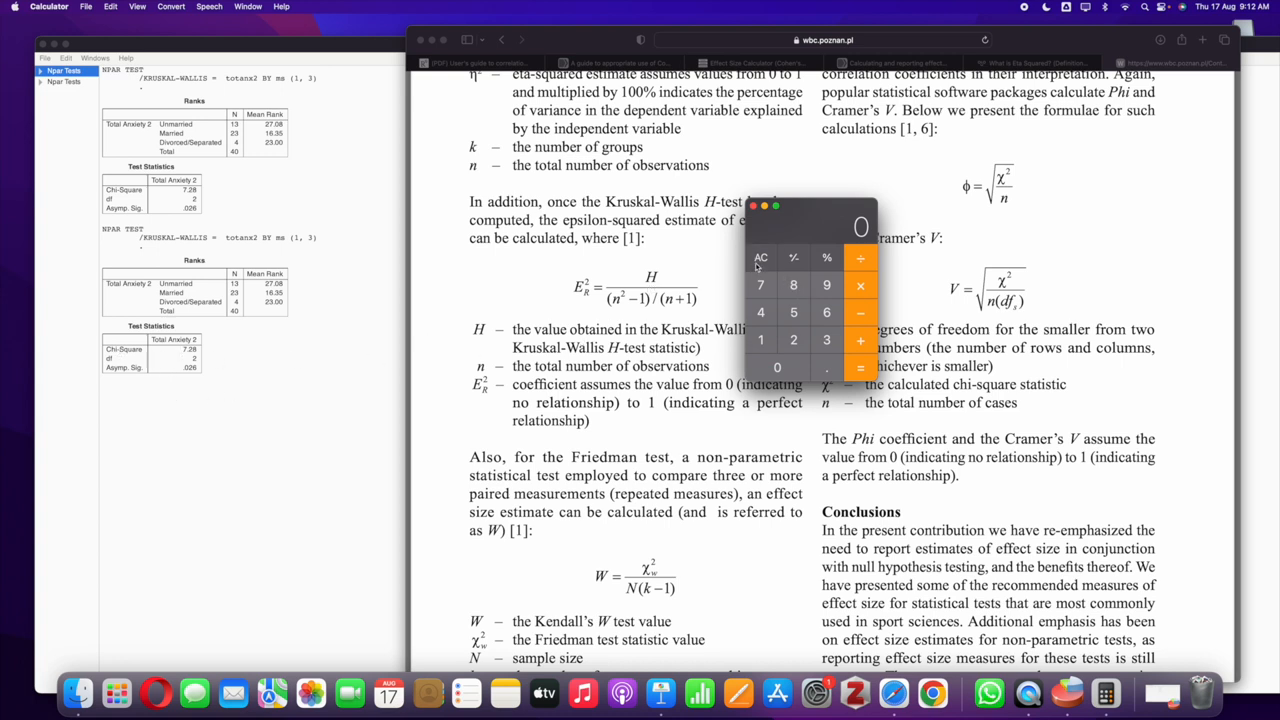
pyautogui.moveTo(644, 316)
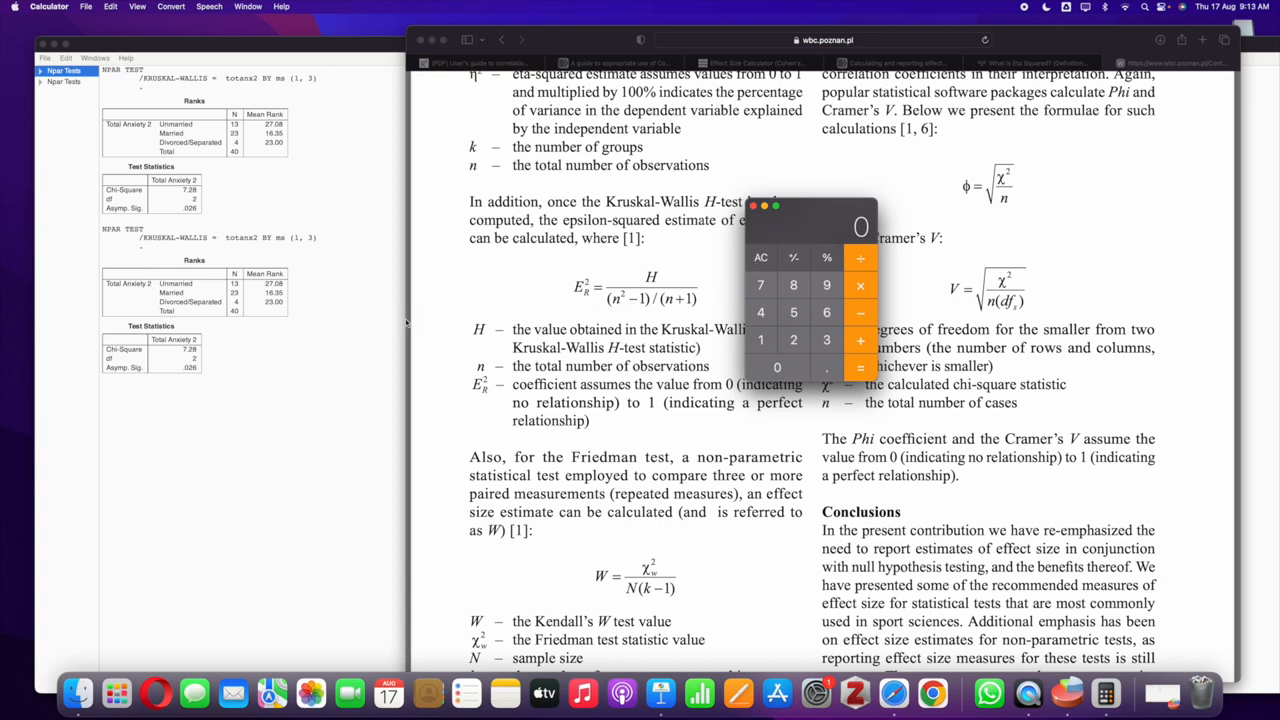
pyautogui.moveTo(664, 332)
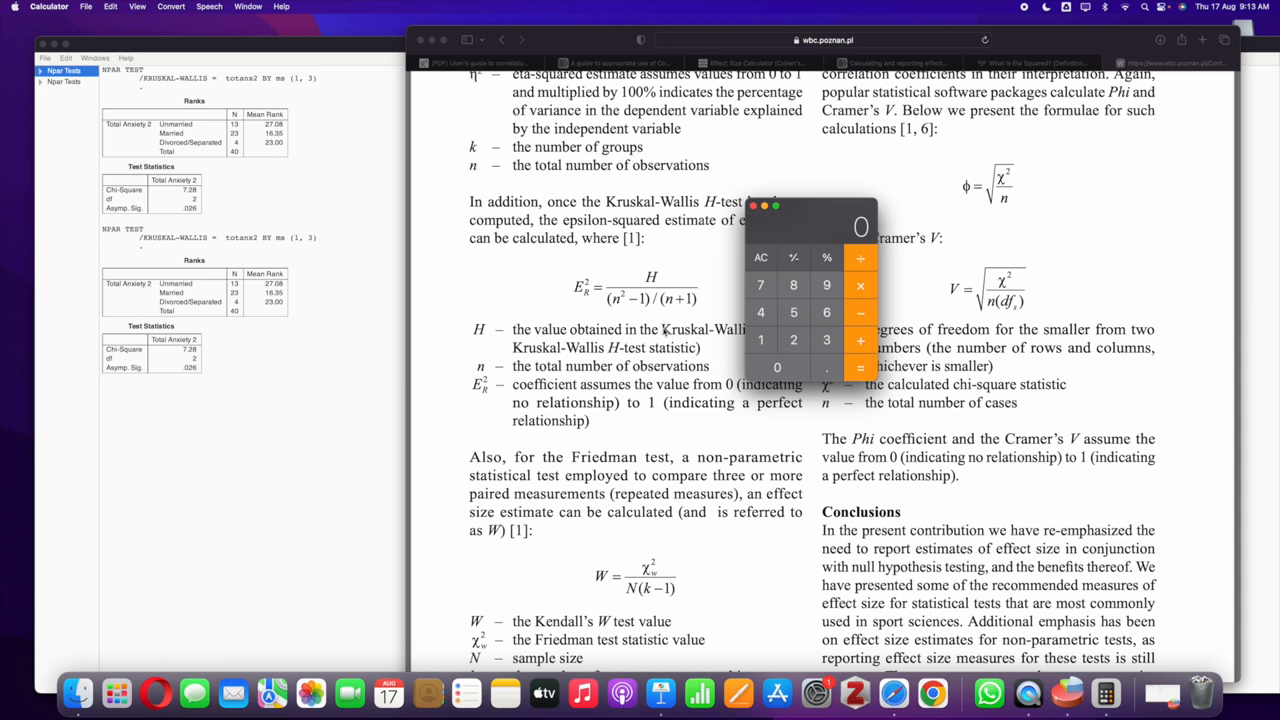
pyautogui.moveTo(776, 332)
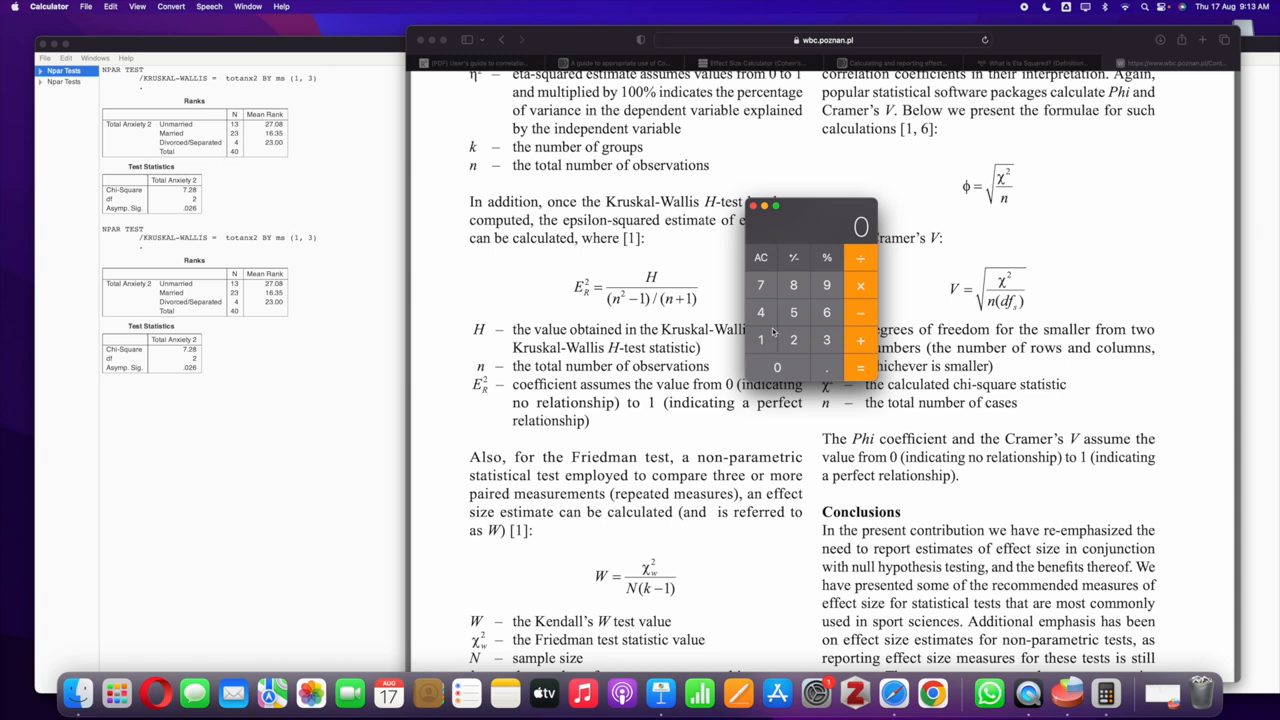
pyautogui.moveTo(770, 318)
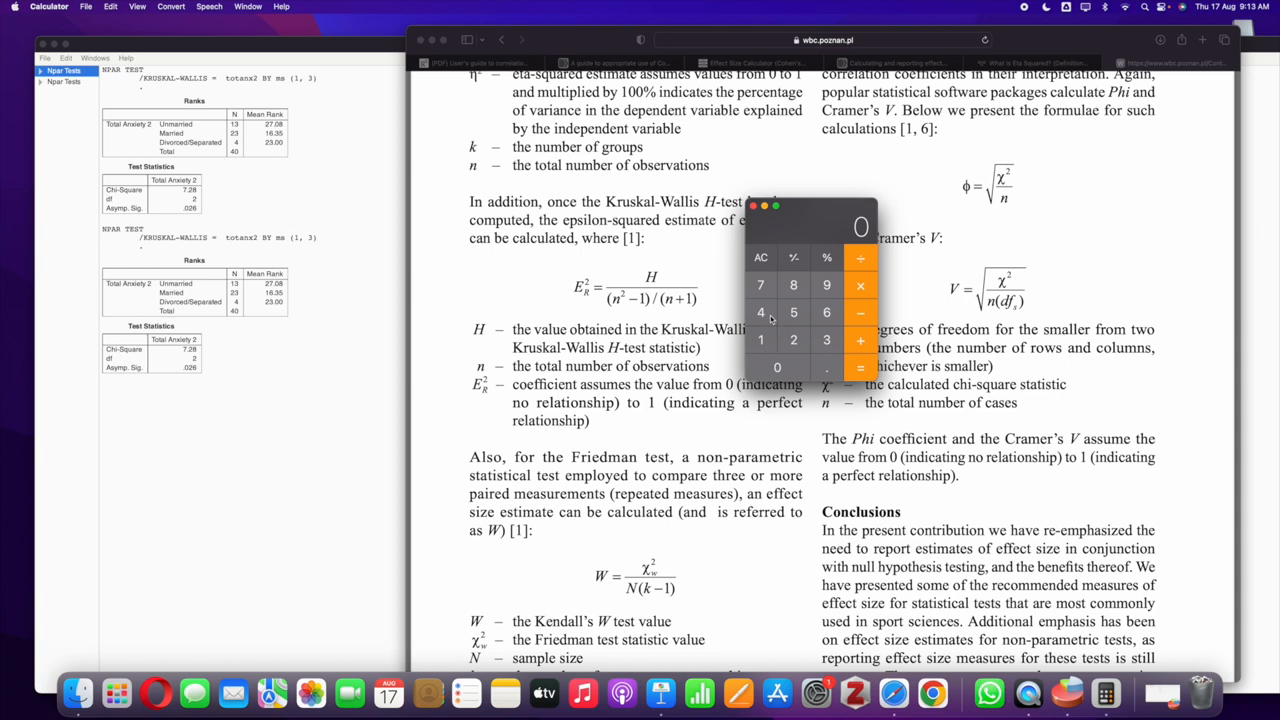
pyautogui.click(760, 312)
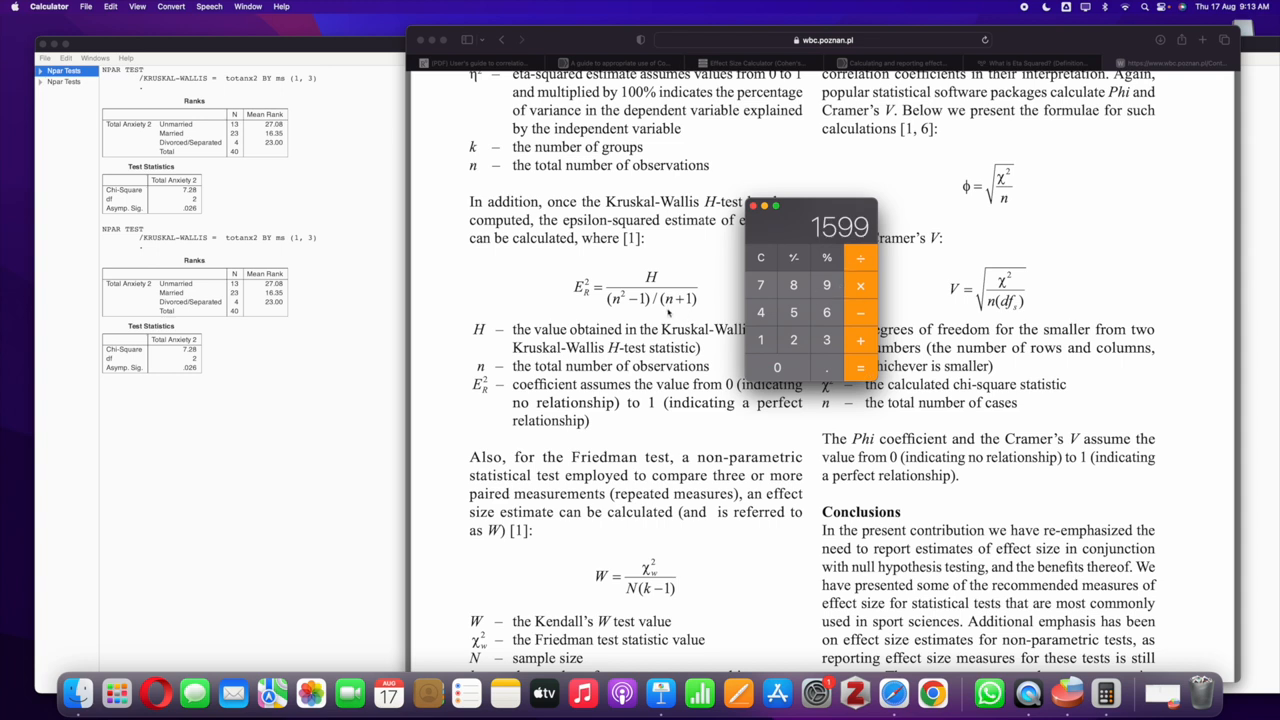
pyautogui.click(760, 256)
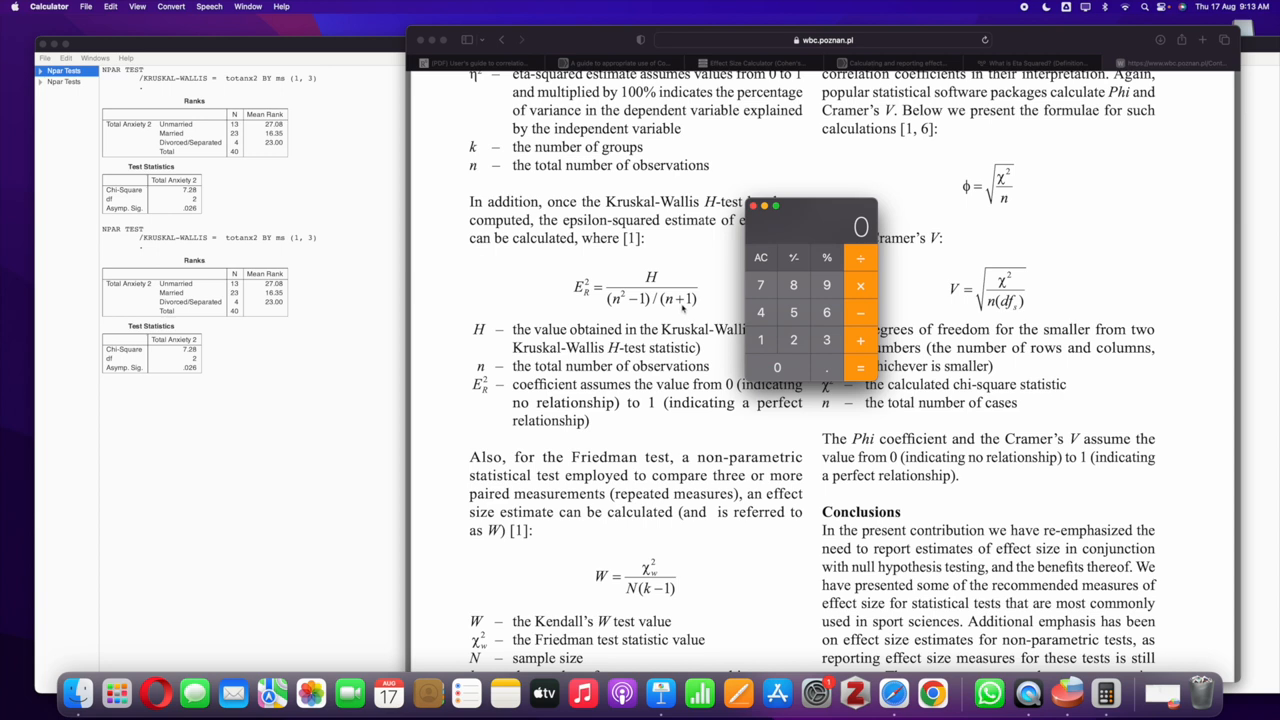
pyautogui.moveTo(764, 338)
pyautogui.write('39')
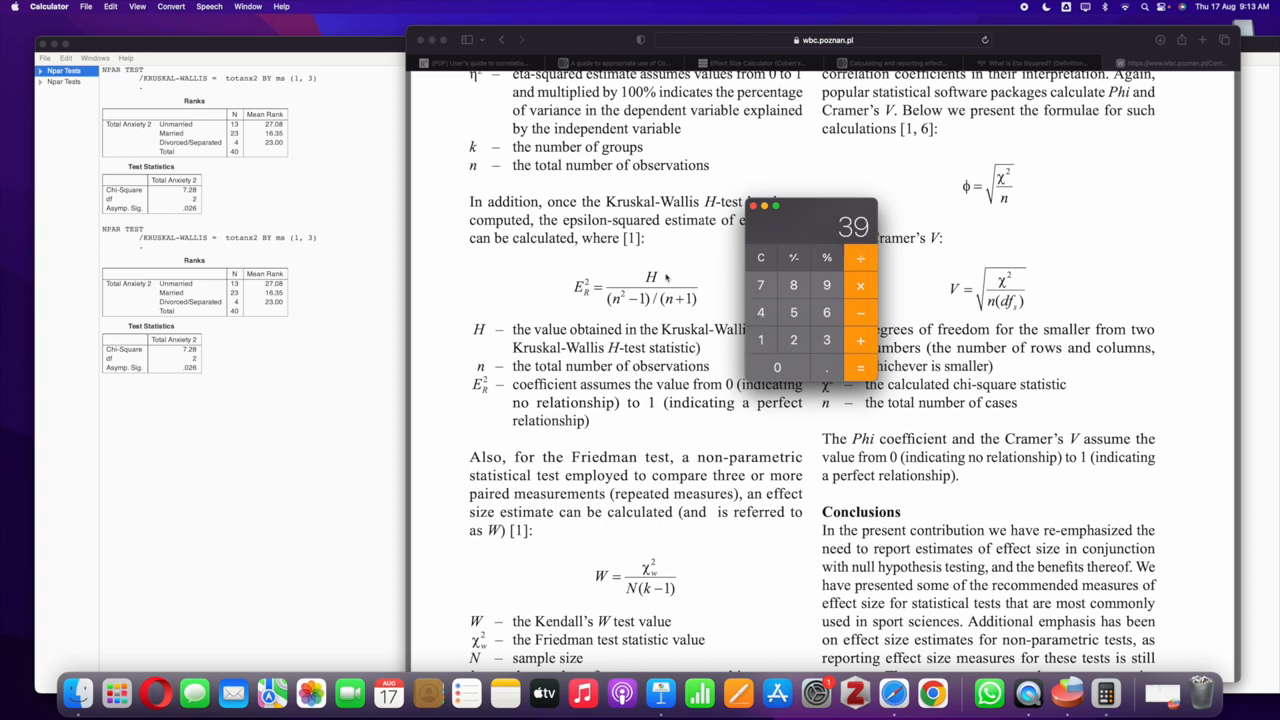
pyautogui.moveTo(140, 368)
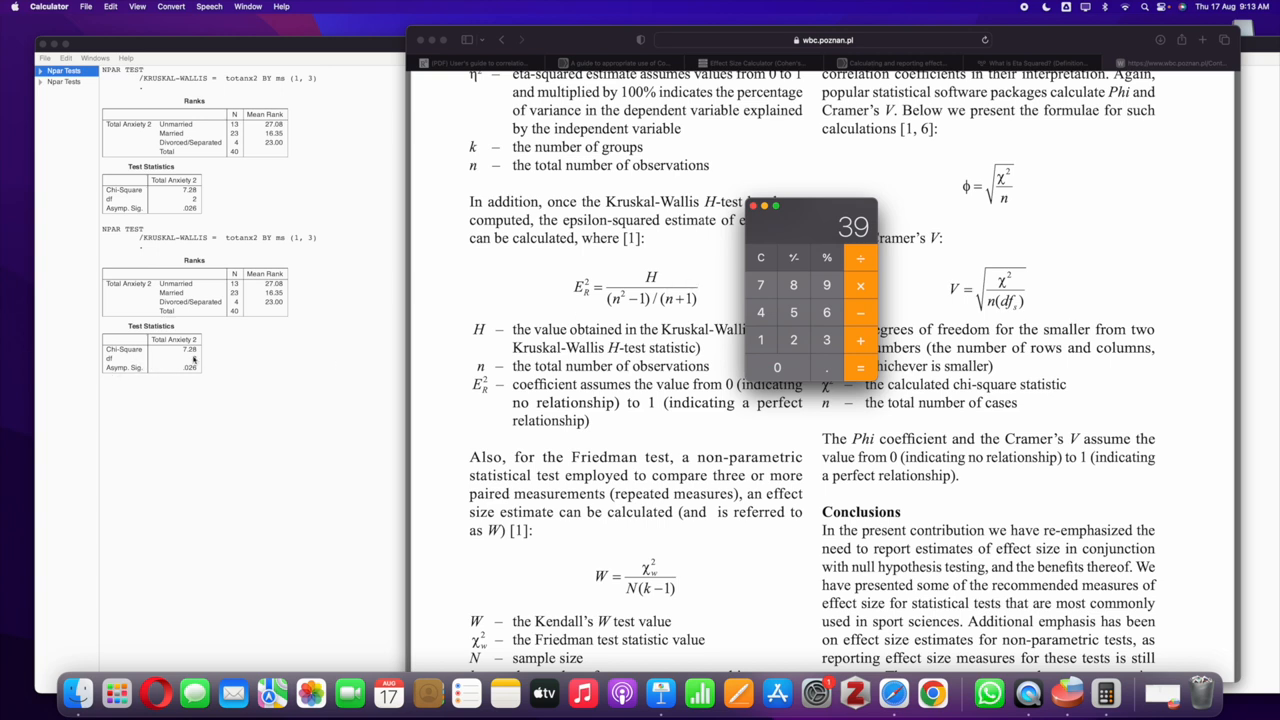
# Step: Divide H by 39 and multiply by 100, giving epsilon-squared as 18.67 percent
pyautogui.click(760, 256)
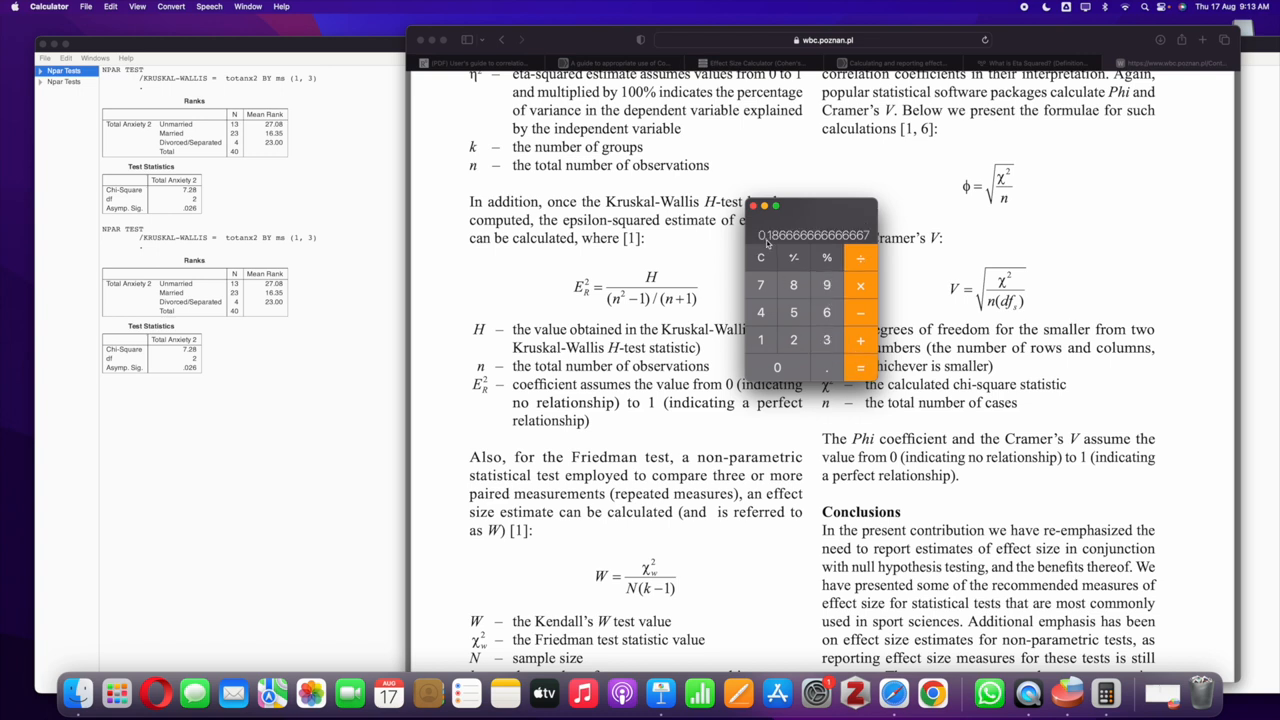
pyautogui.moveTo(784, 244)
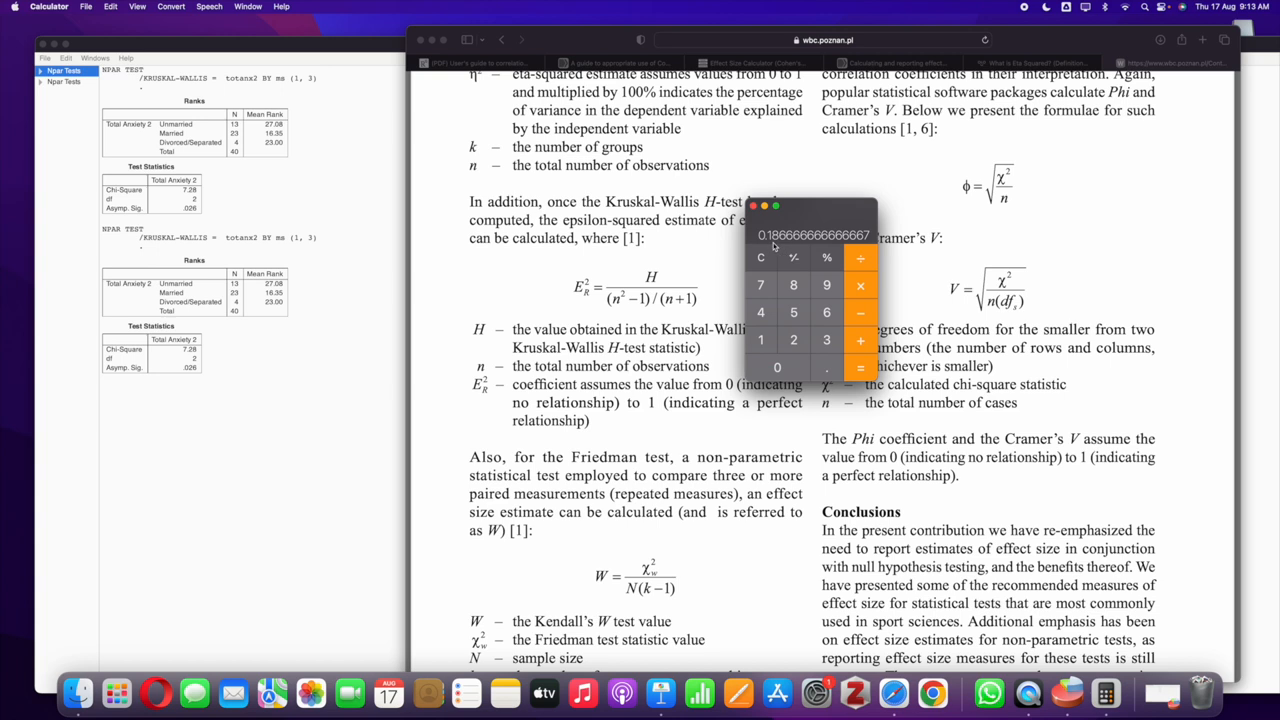
pyautogui.moveTo(784, 248)
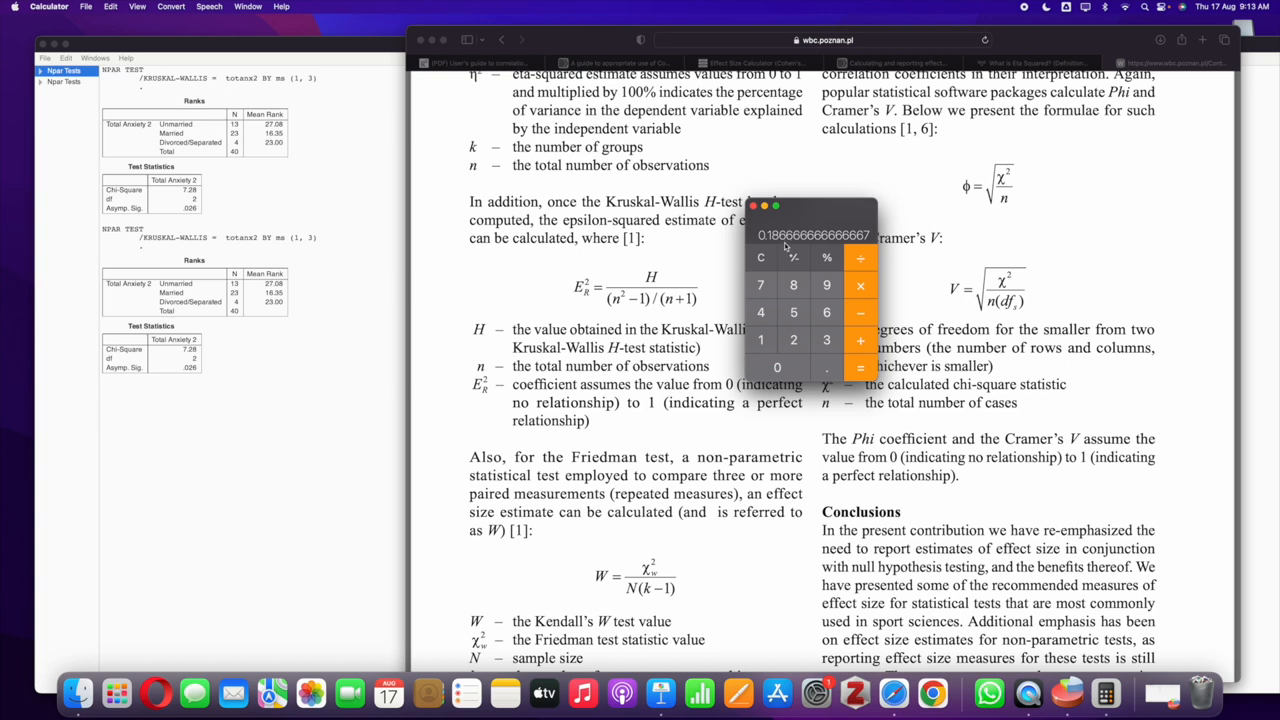
pyautogui.moveTo(790, 272)
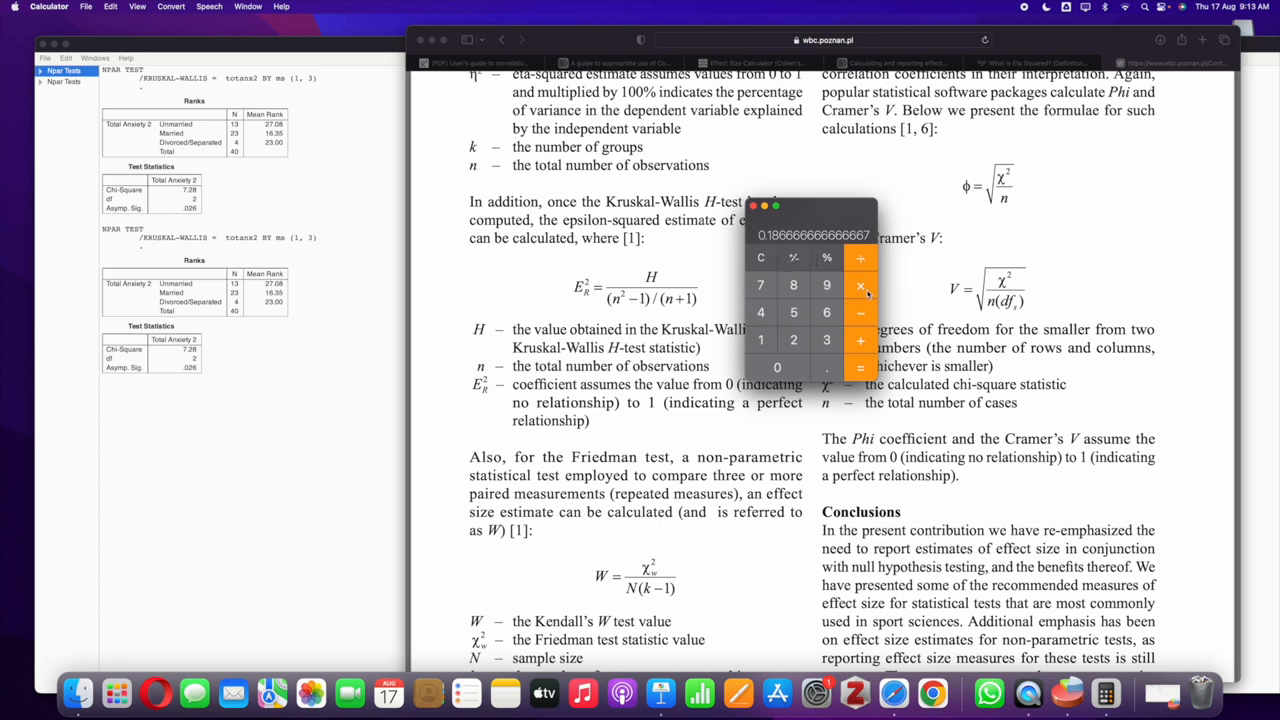
pyautogui.click(860, 368)
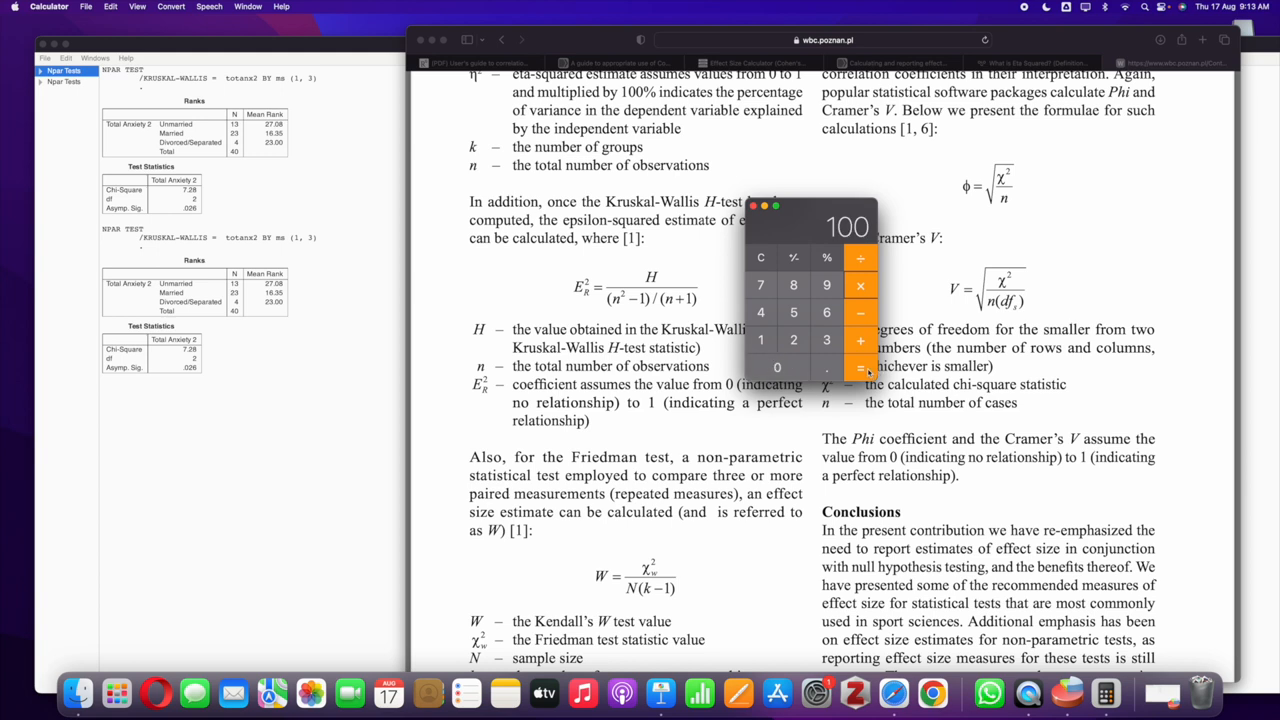
pyautogui.click(860, 368)
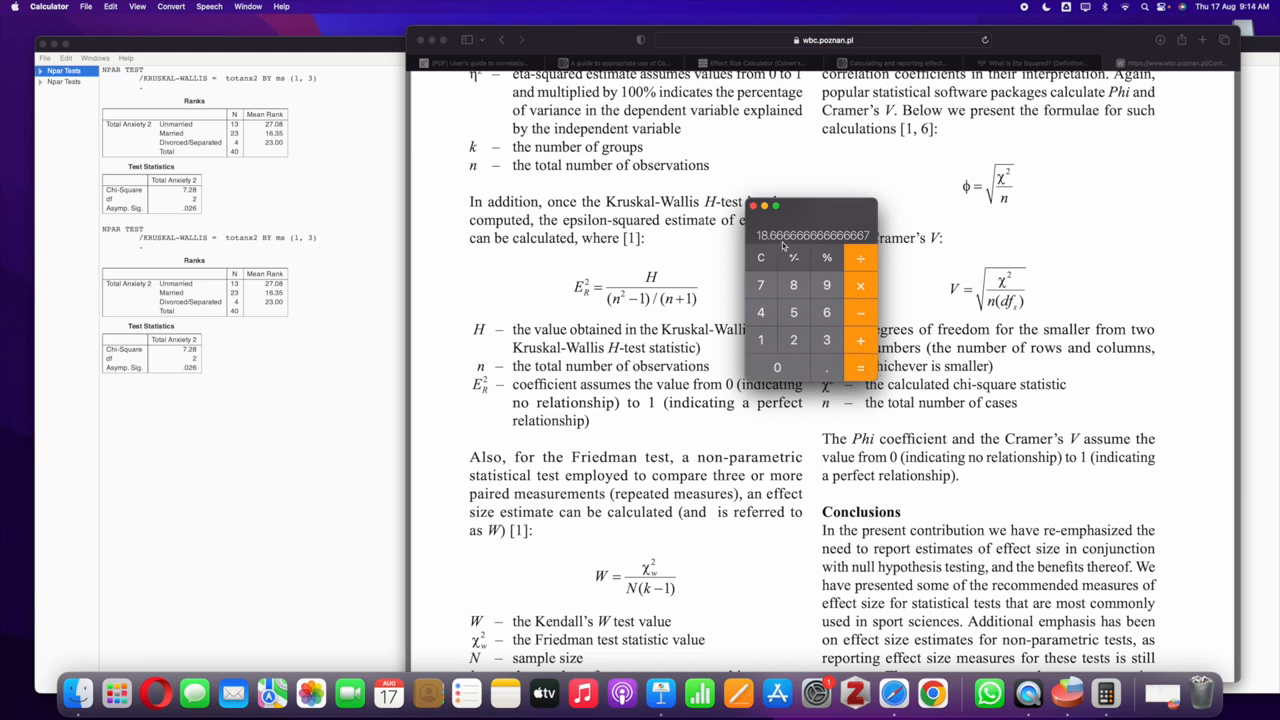
pyautogui.moveTo(280, 288)
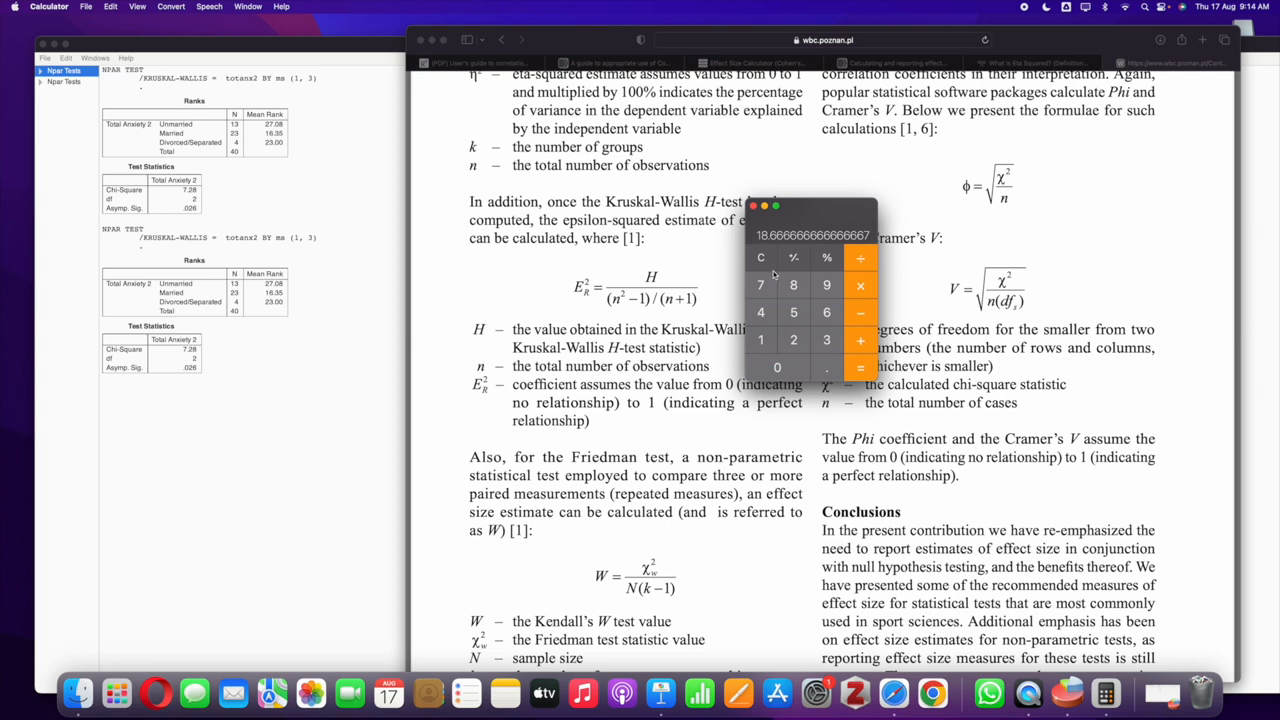
pyautogui.moveTo(760, 256)
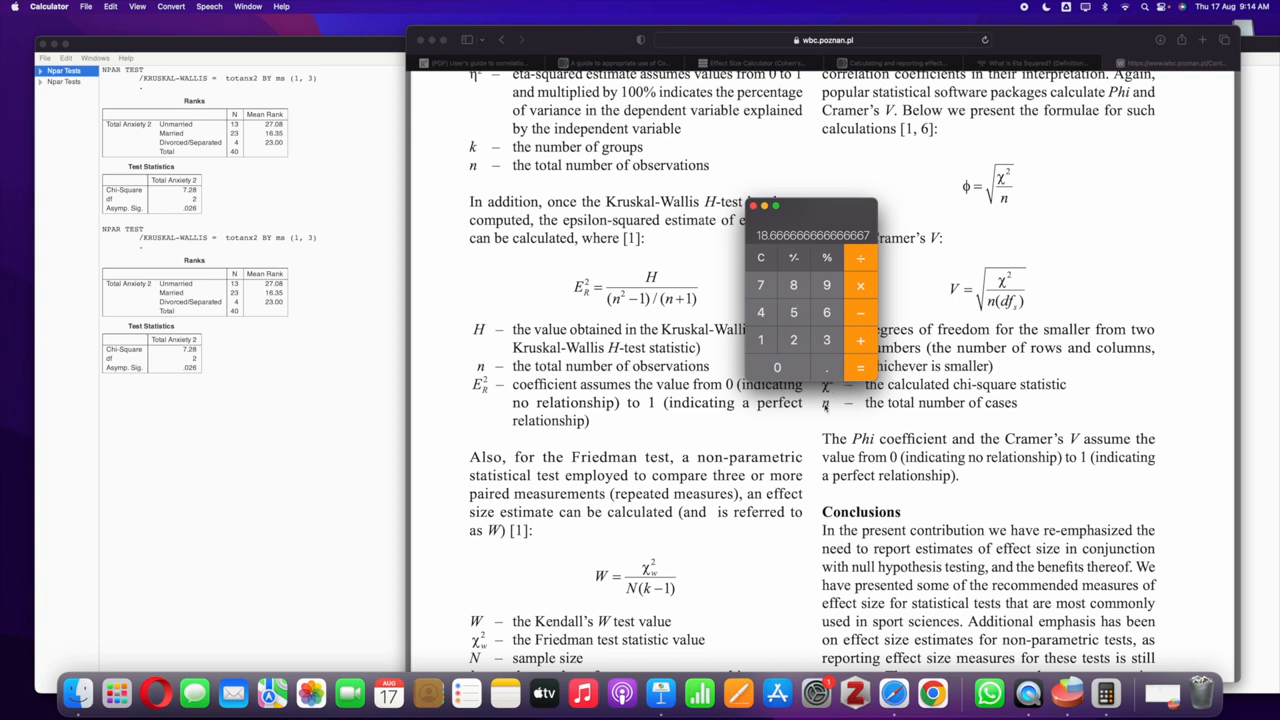
pyautogui.moveTo(824, 408)
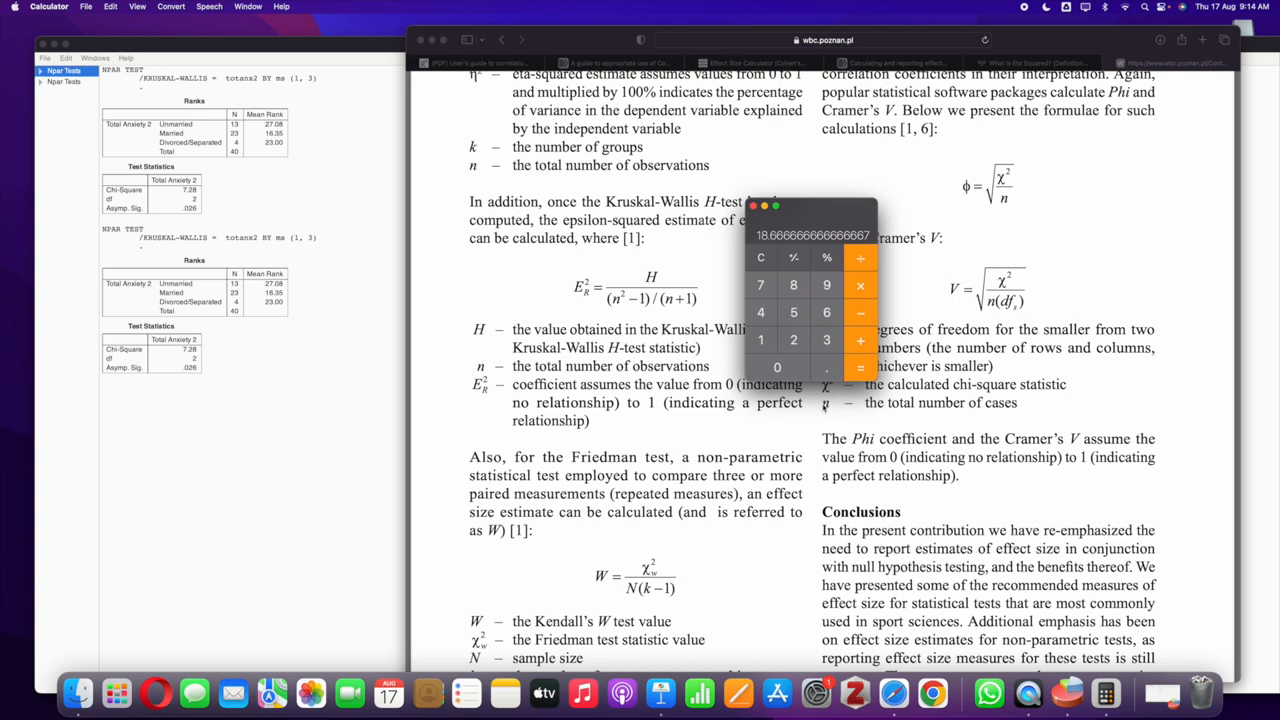
pyautogui.moveTo(790, 468)
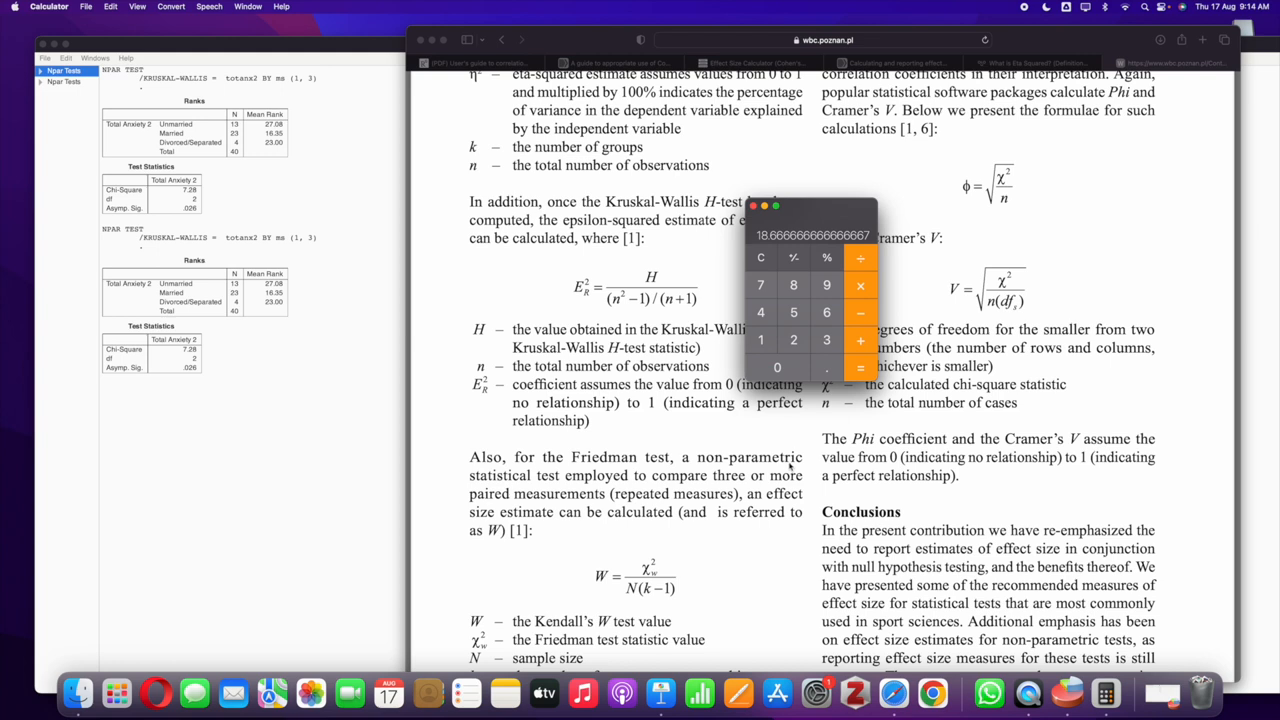
pyautogui.moveTo(790, 468)
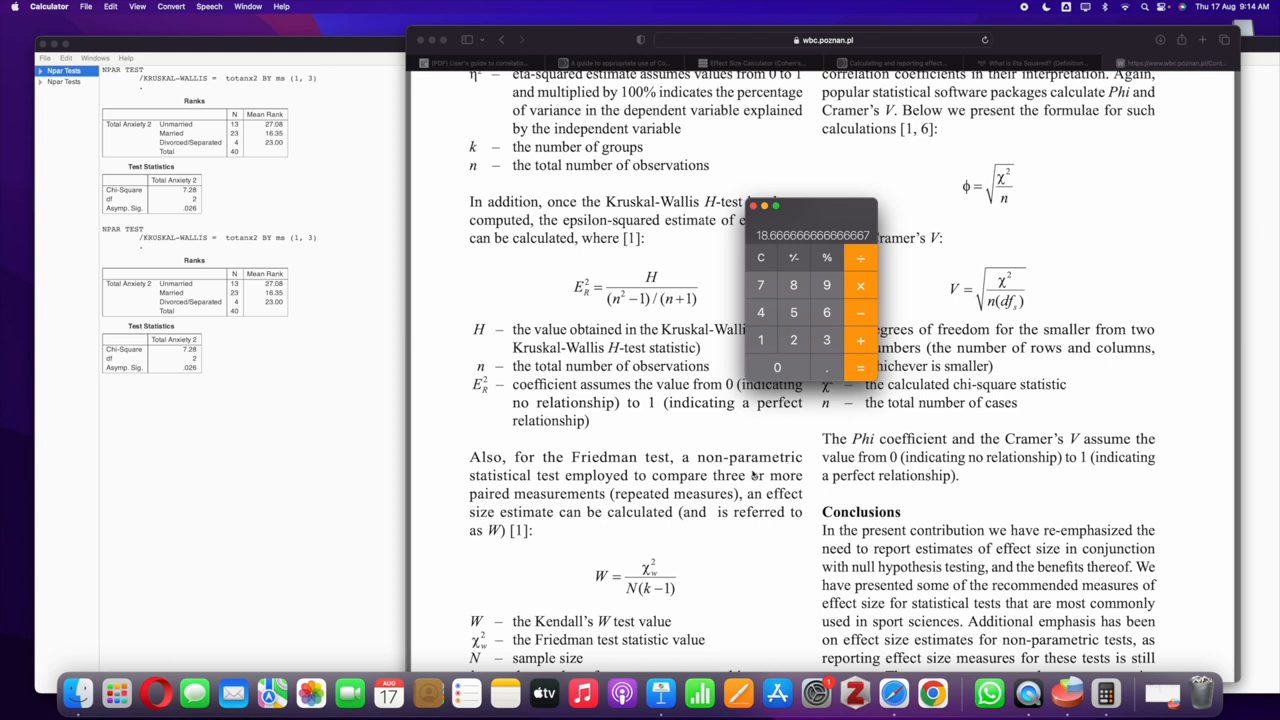